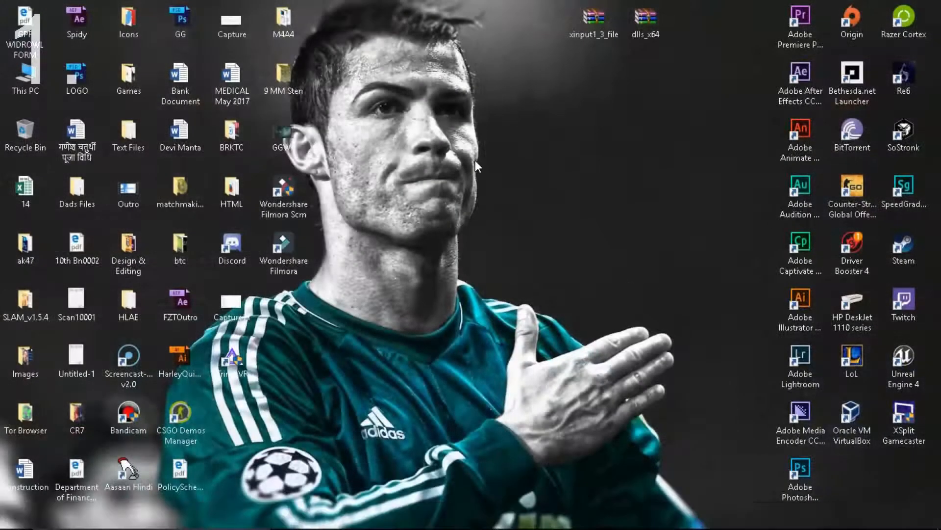
pyautogui.moveTo(422, 251)
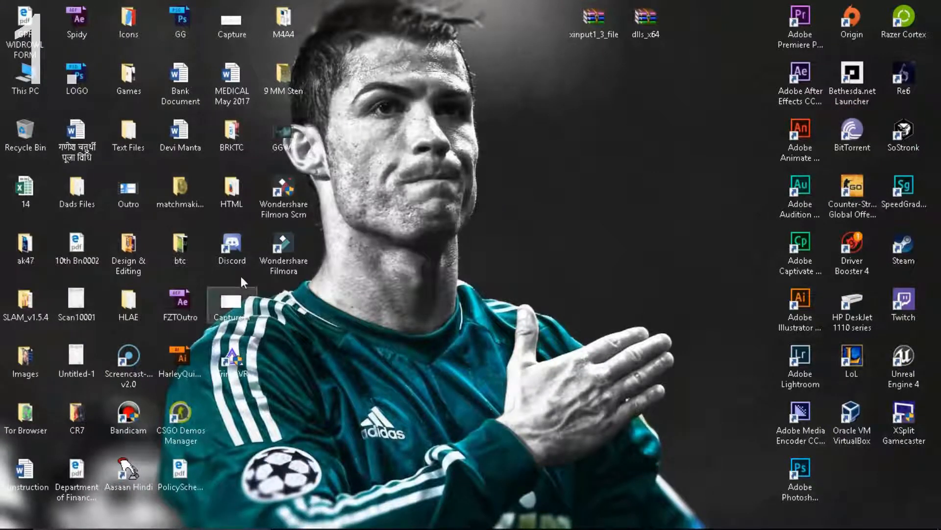
# Enable compatibility mode on the Re6 shortcut, choosing Windows XP (Service Pack 3).
pyautogui.click(231, 248)
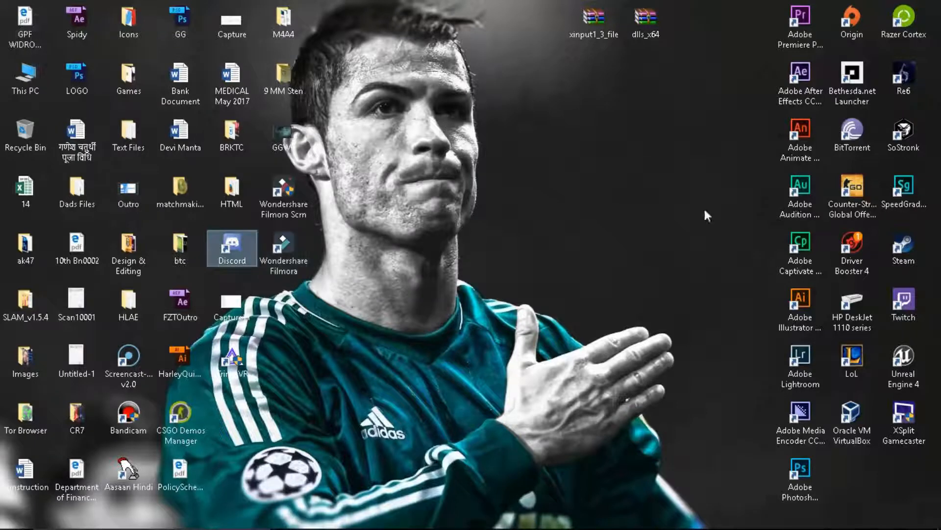
pyautogui.click(851, 195)
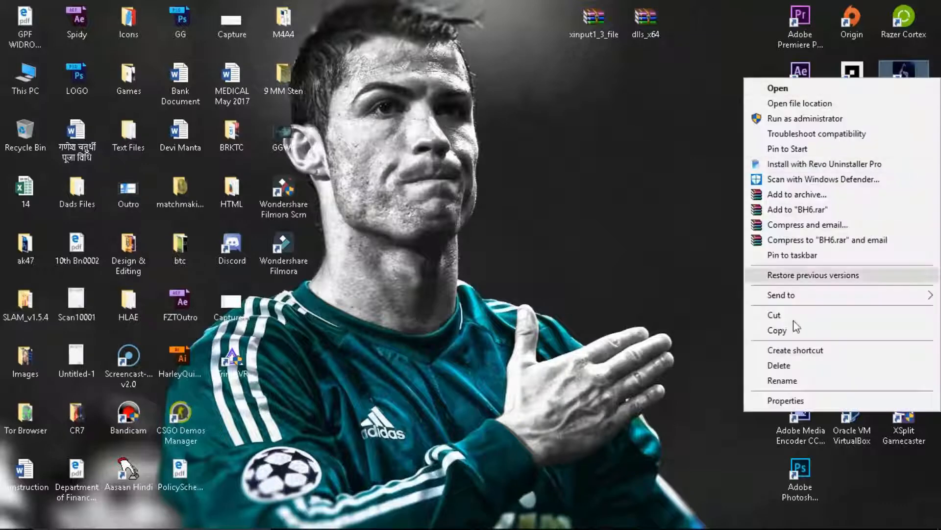
pyautogui.click(786, 400)
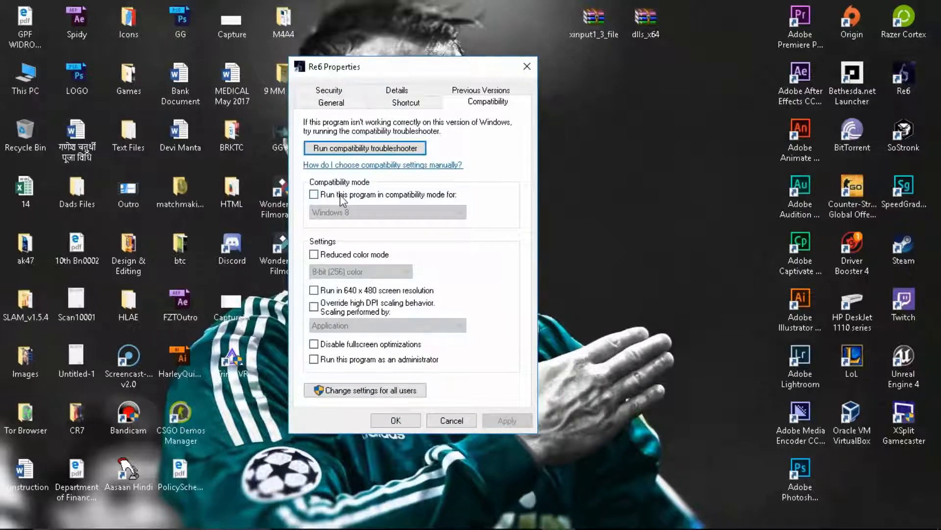
pyautogui.click(313, 194)
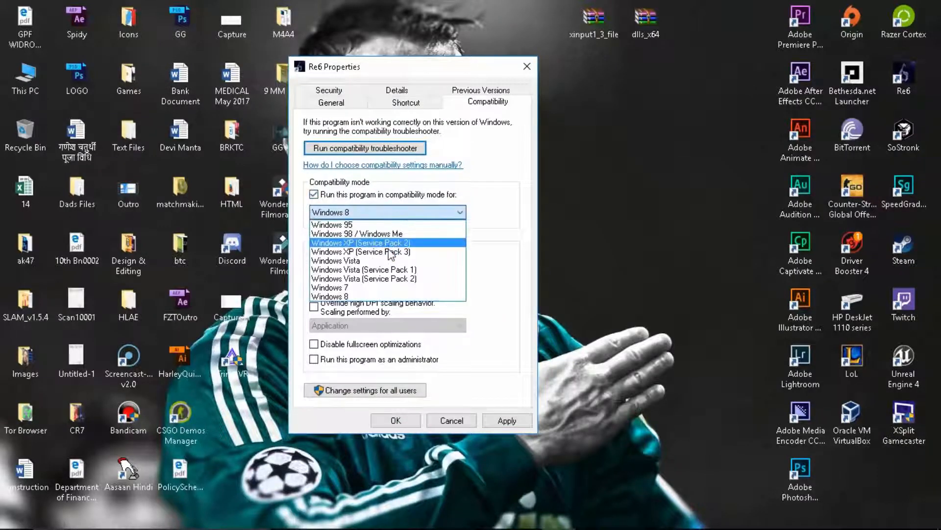
pyautogui.click(361, 251)
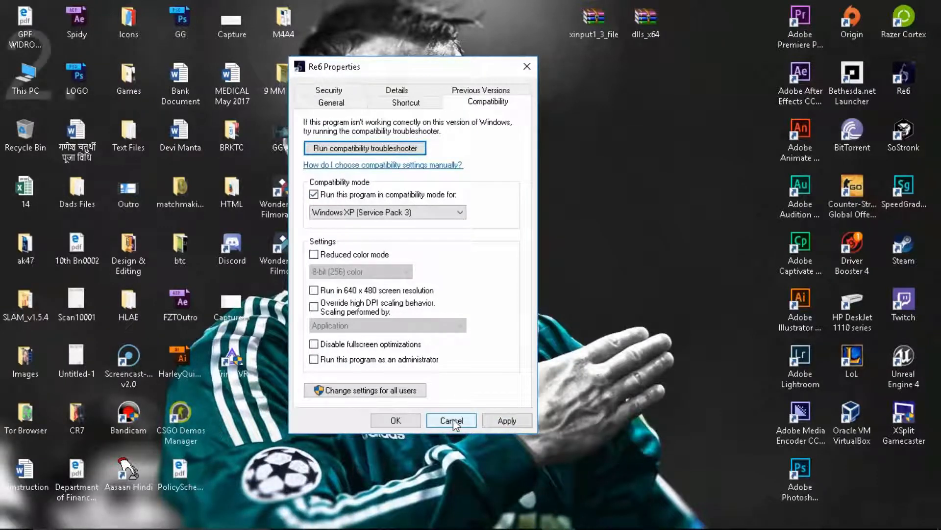
# Reopen Re6 Properties and tick 'Run this program as an administrator' under Compatibility.
pyautogui.click(451, 420)
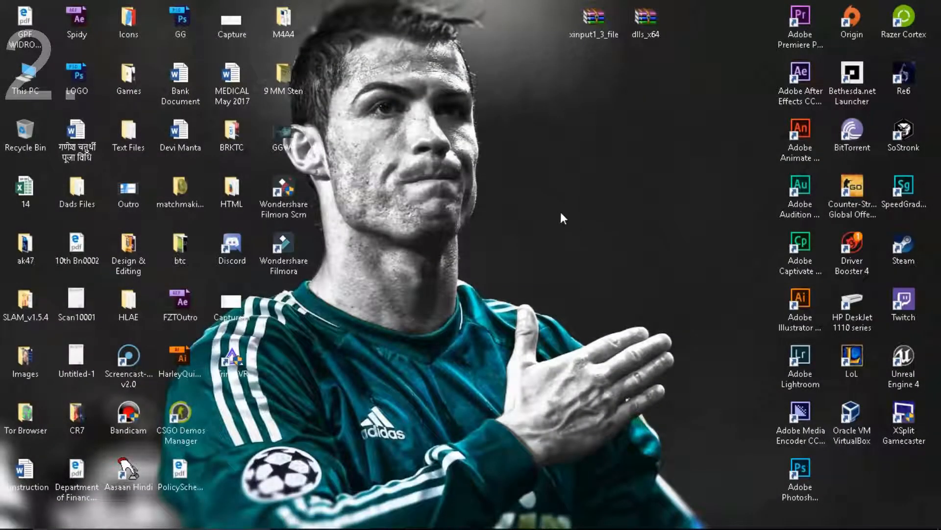
pyautogui.rightClick(903, 75)
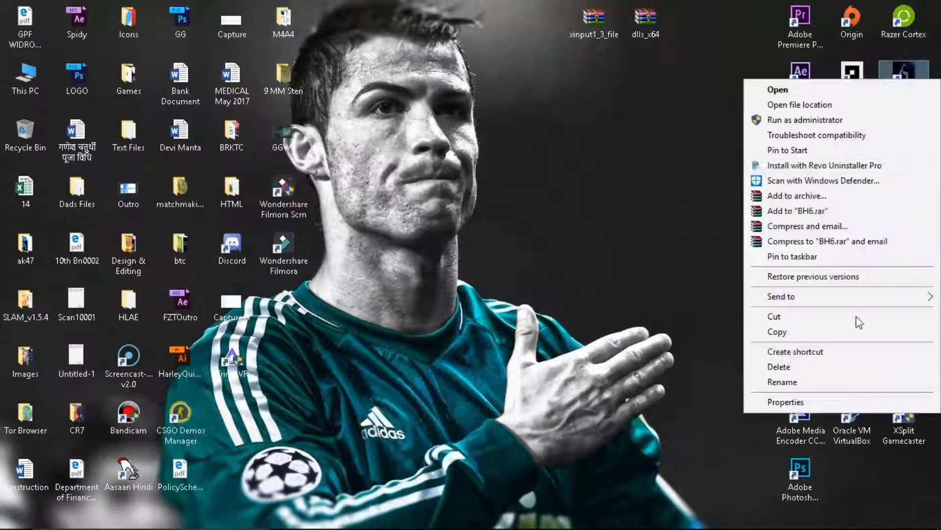
pyautogui.click(786, 401)
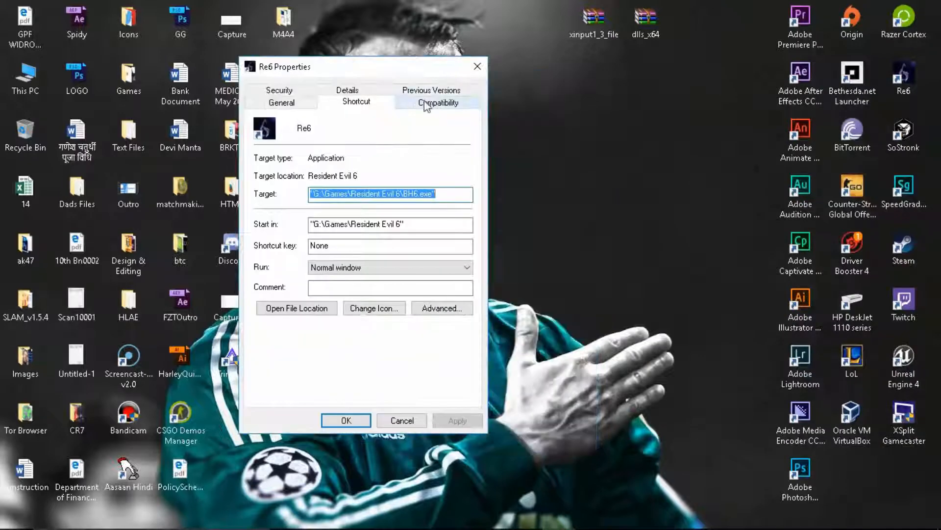
pyautogui.click(437, 102)
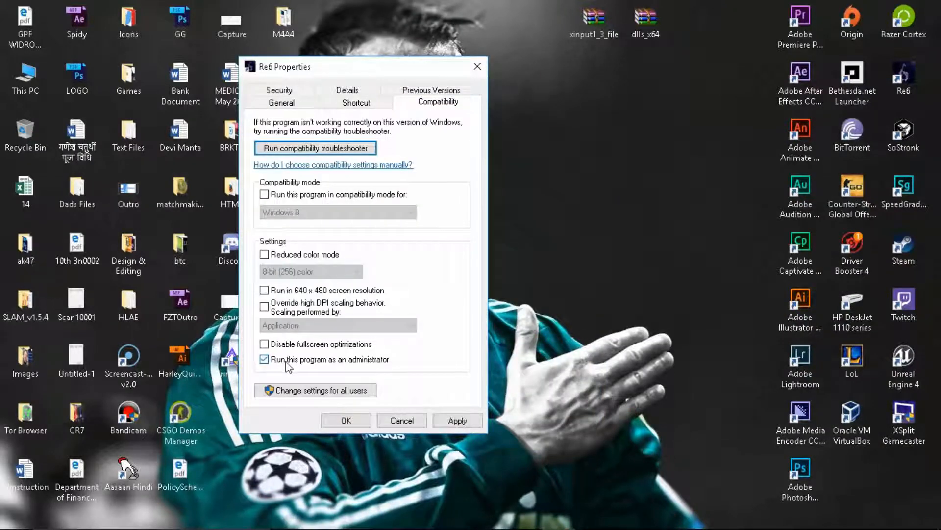
pyautogui.click(457, 419)
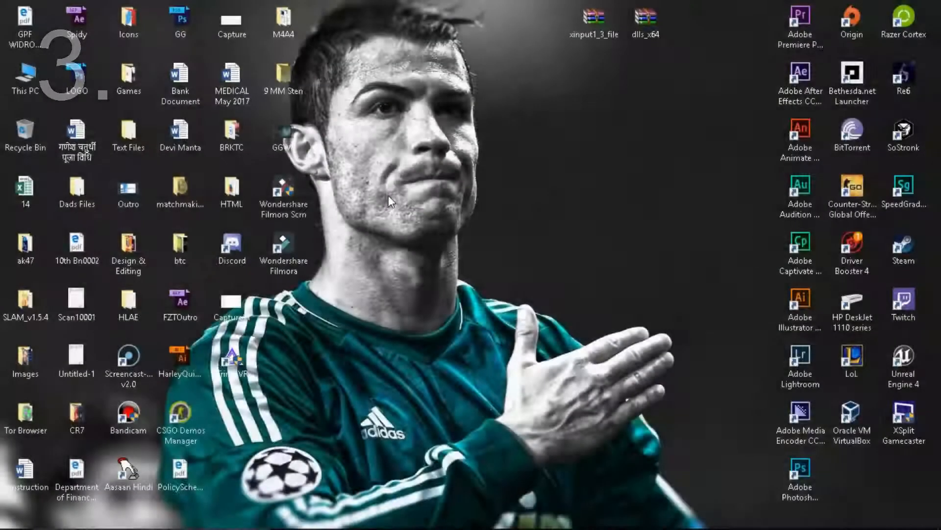
pyautogui.click(903, 78)
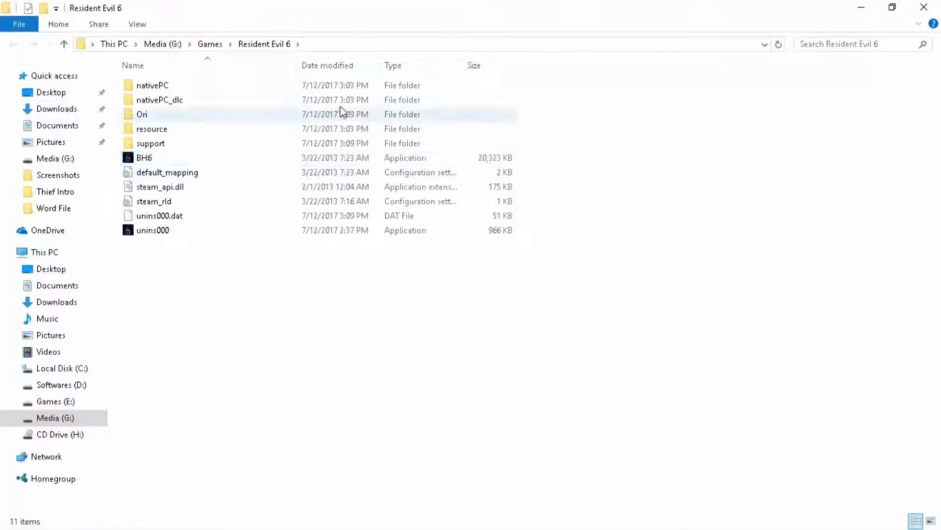
pyautogui.moveTo(538, 182)
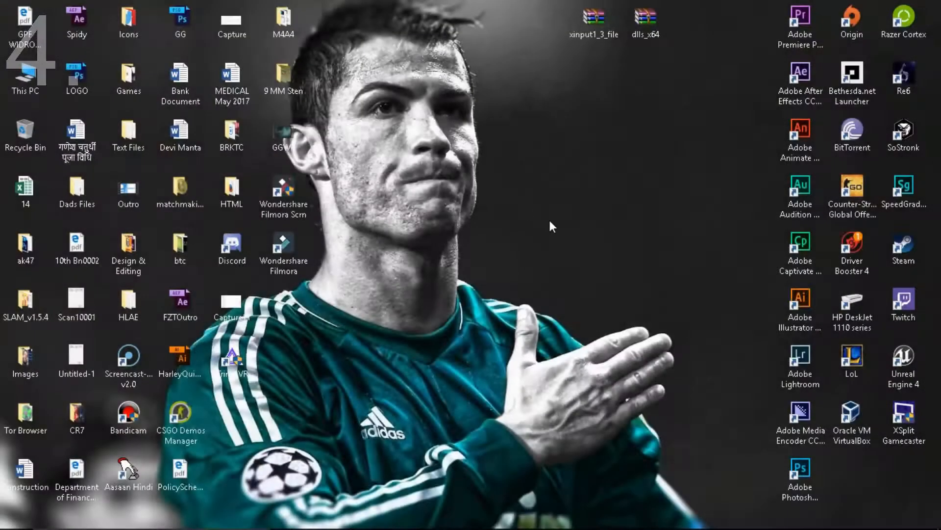
pyautogui.moveTo(489, 248)
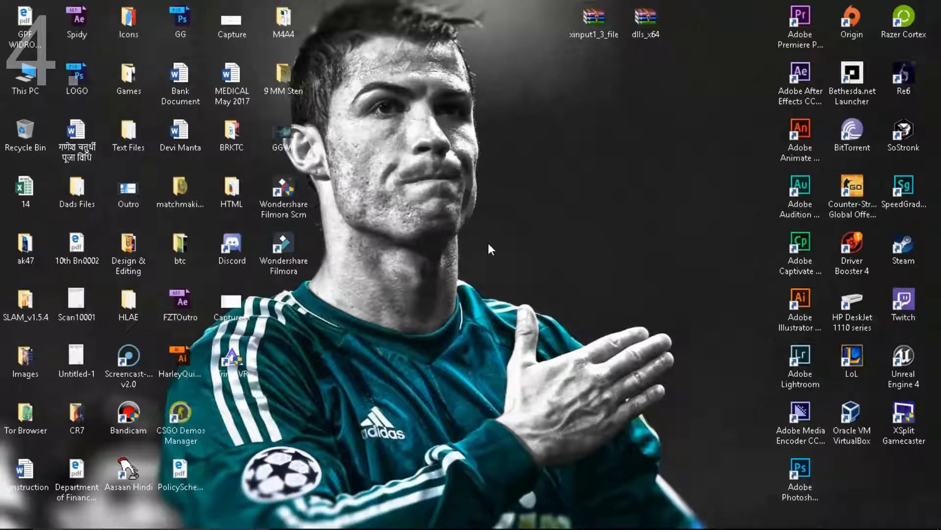
# From This PC, start the Tools tab error Check on Local Disk (C:).
pyautogui.doubleClick(25, 71)
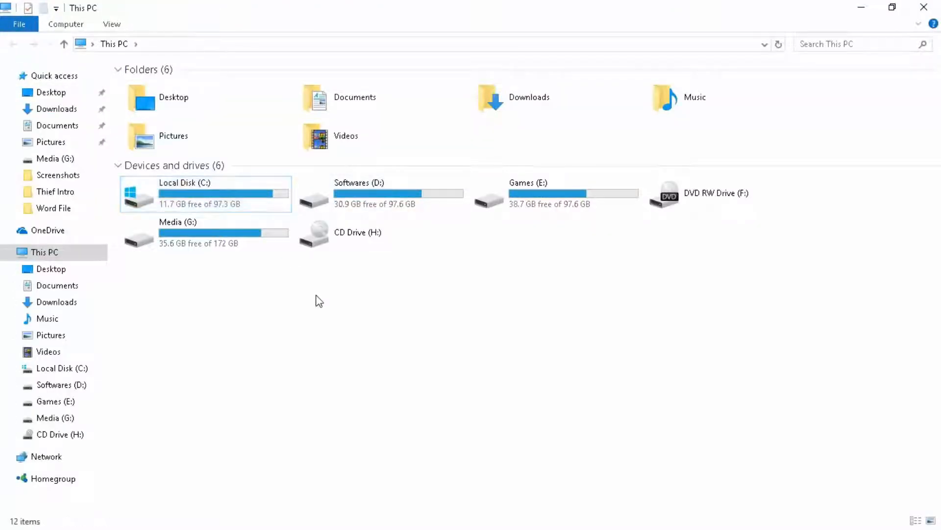
pyautogui.click(204, 193)
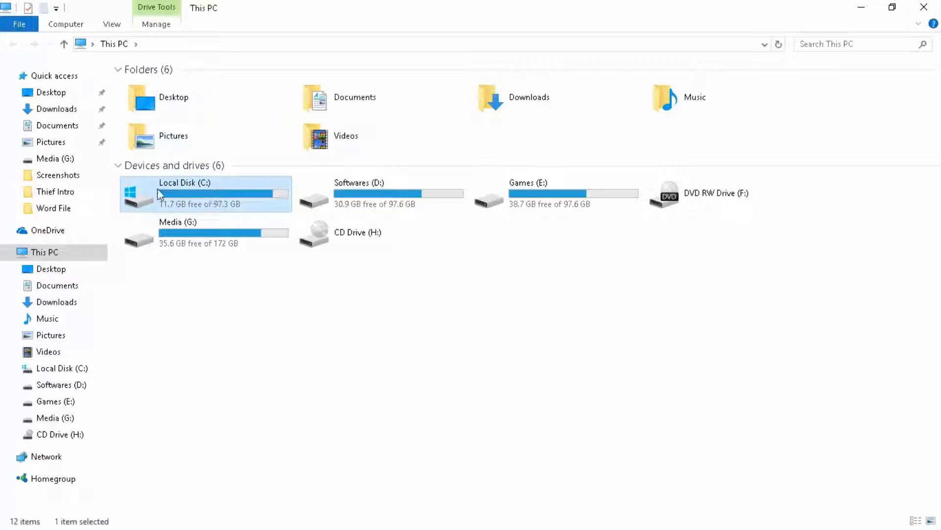
pyautogui.rightClick(186, 193)
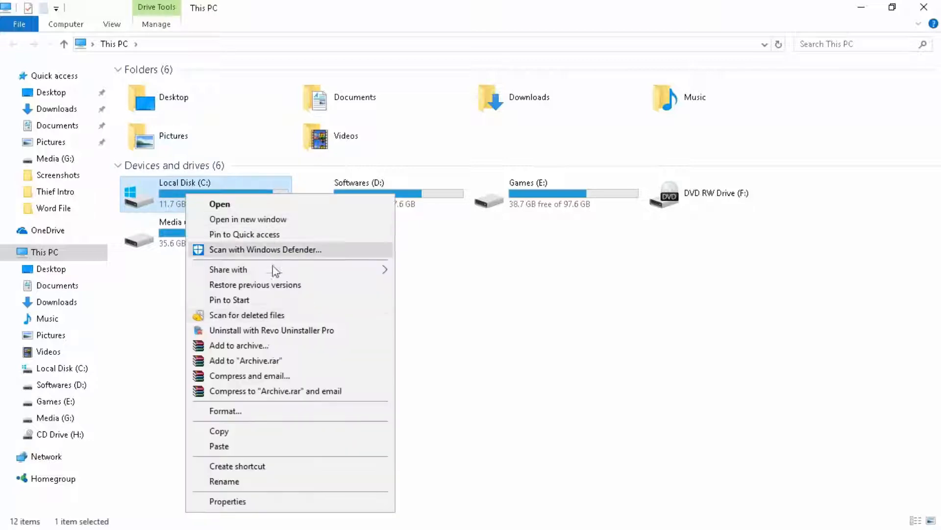
pyautogui.click(227, 501)
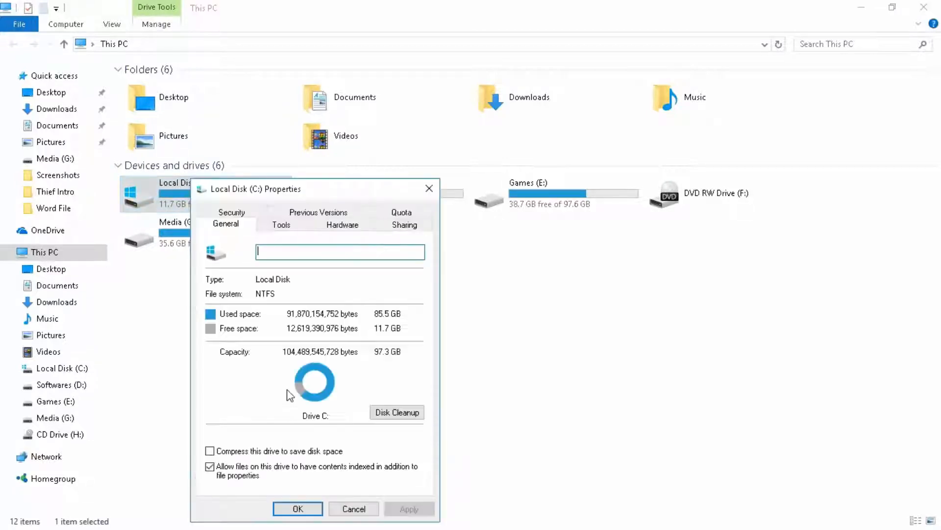
pyautogui.click(281, 225)
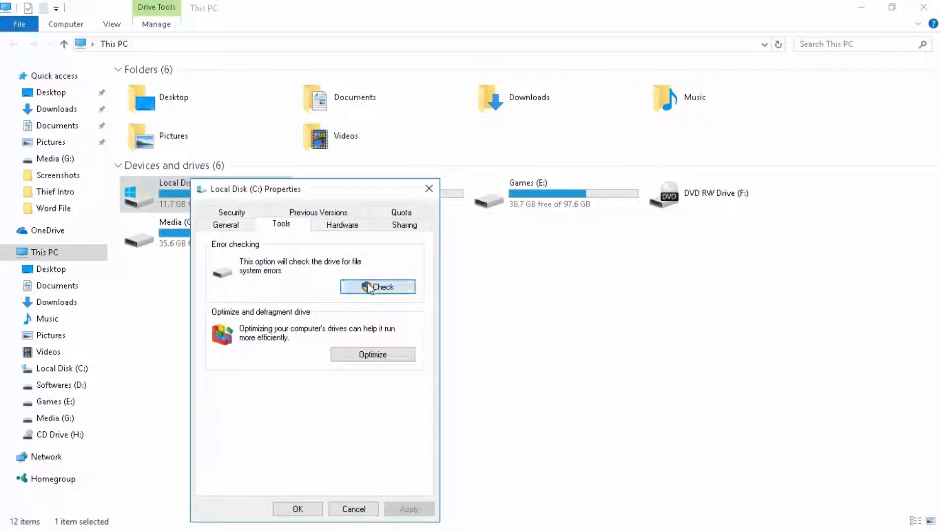
pyautogui.click(377, 286)
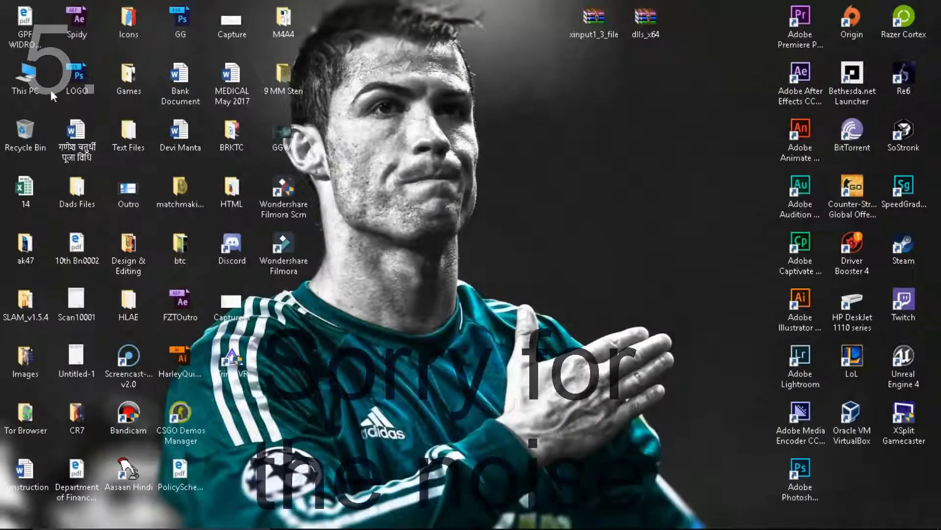
# Open the Security permissions editor for Local Disk (C:) from This PC.
pyautogui.doubleClick(24, 81)
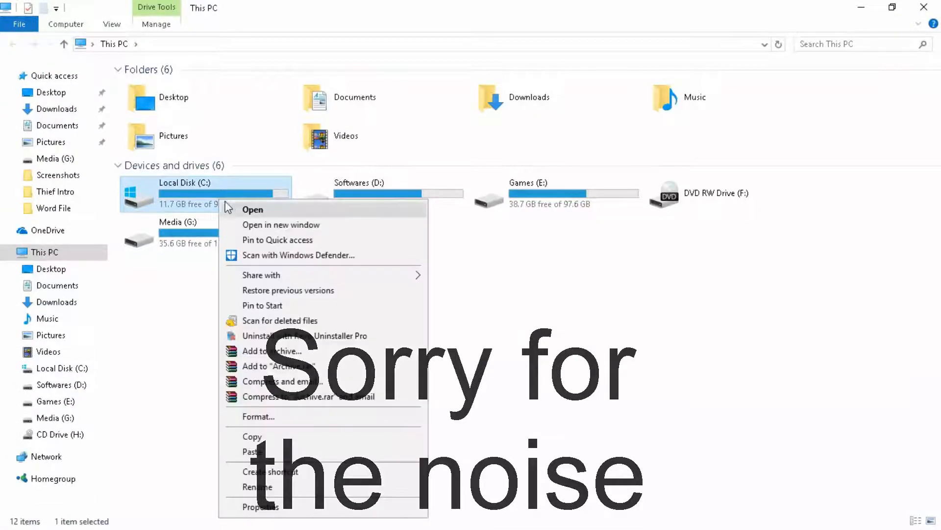
pyautogui.click(260, 506)
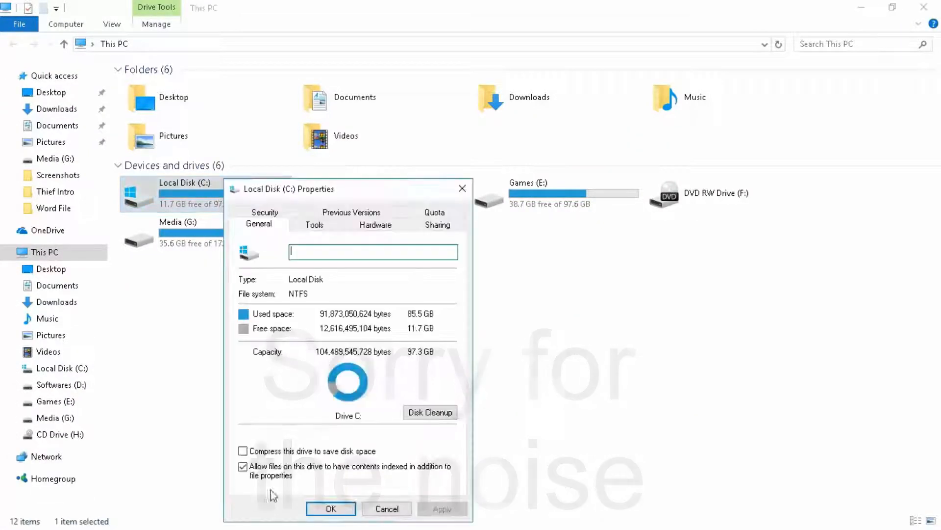
pyautogui.click(438, 224)
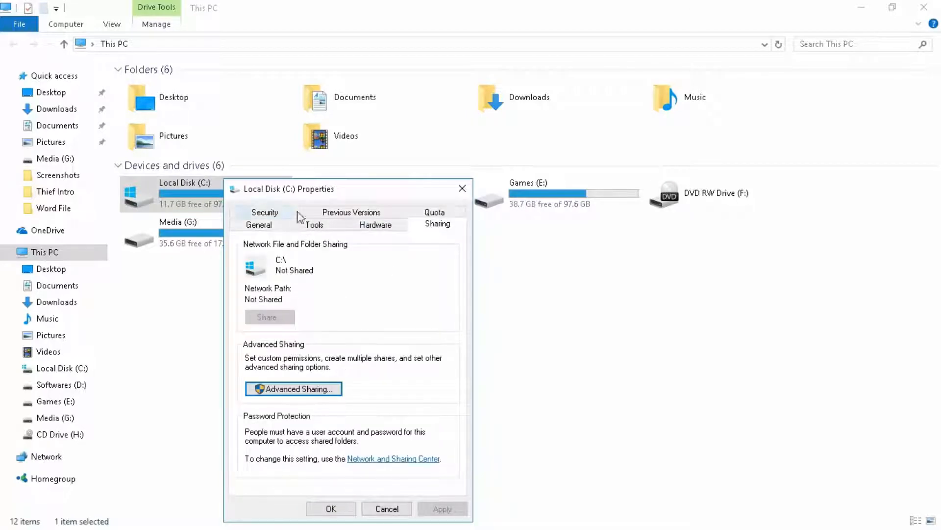
pyautogui.click(264, 211)
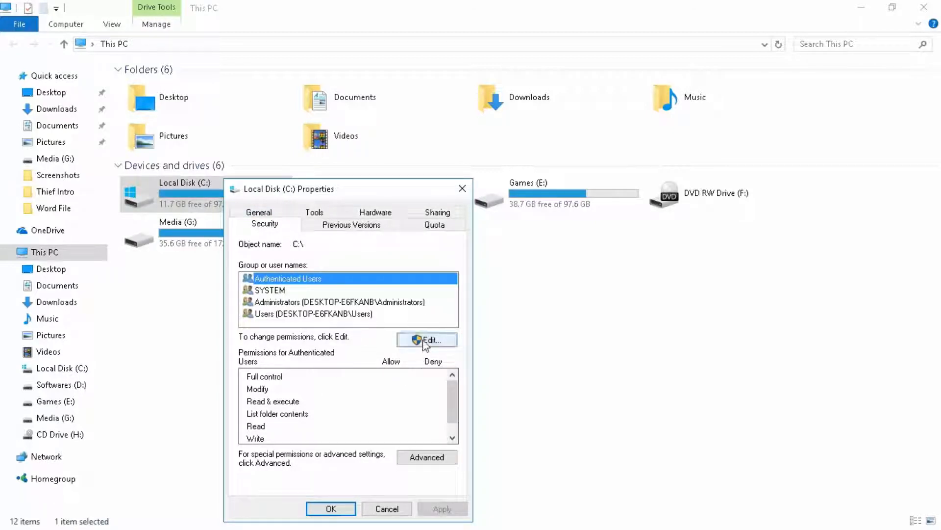
pyautogui.click(427, 340)
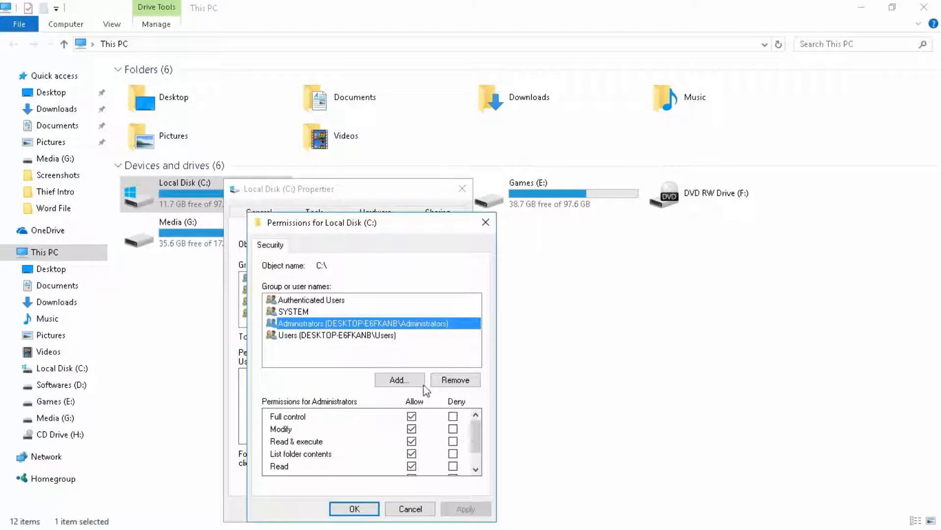
# Allow Full control for Administrators, then cancel propagation and acknowledge the warning.
pyautogui.click(412, 417)
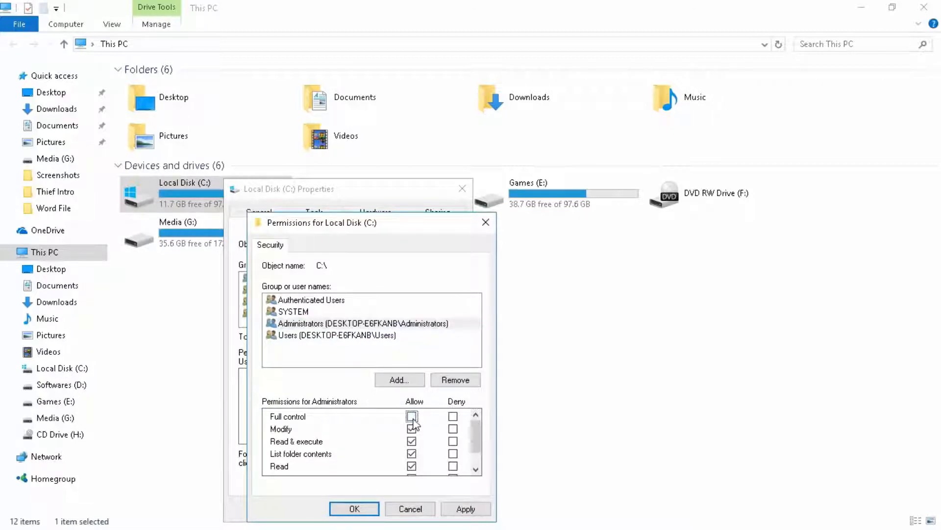
pyautogui.click(412, 416)
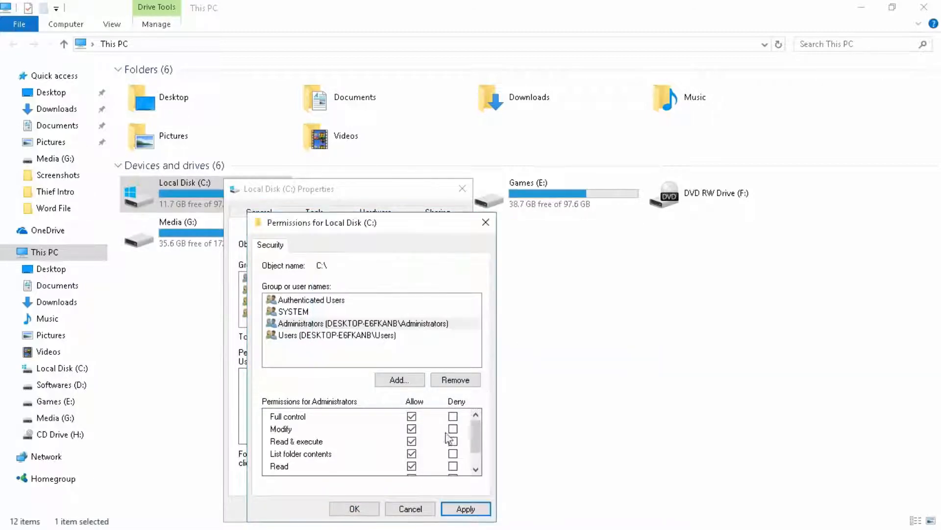
pyautogui.click(466, 508)
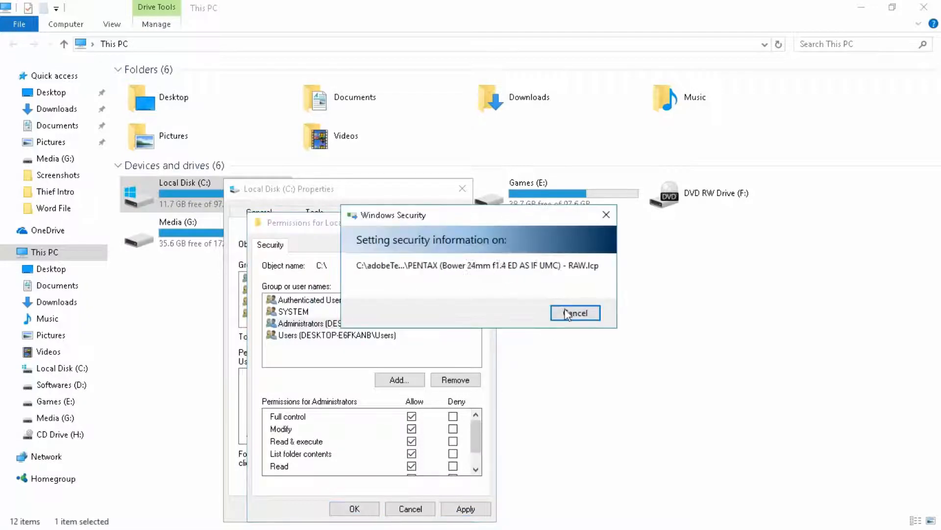
pyautogui.click(574, 312)
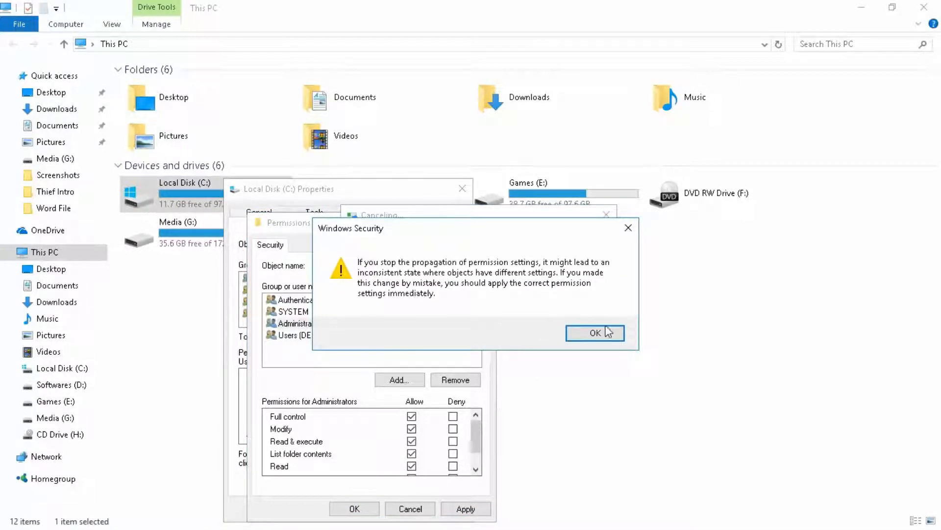
pyautogui.click(594, 332)
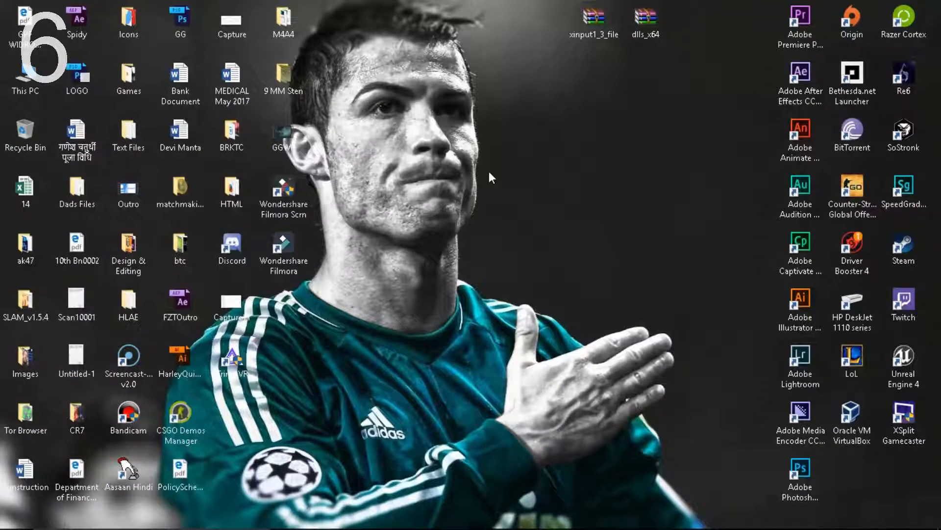
pyautogui.moveTo(503, 177)
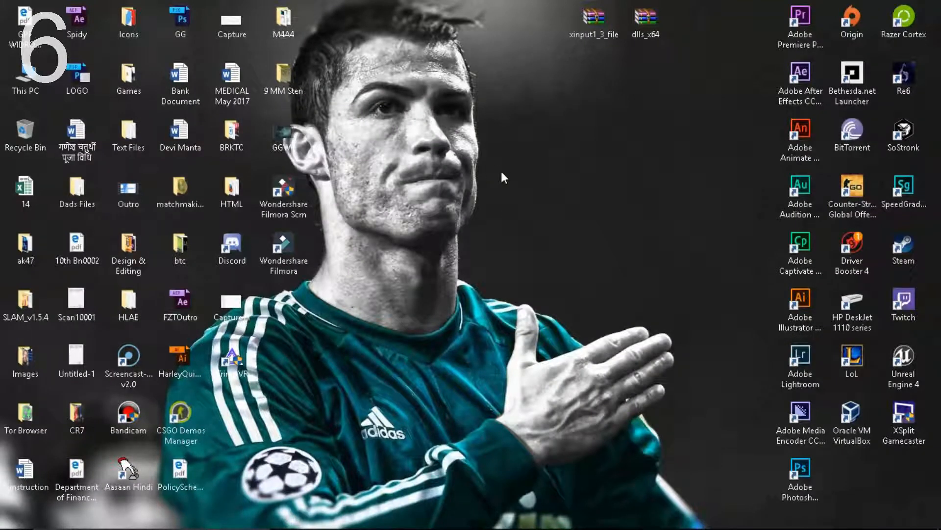
# Extract xinput1_3_file to a Desktop folder, confirming in the WinRAR dialog.
pyautogui.click(593, 23)
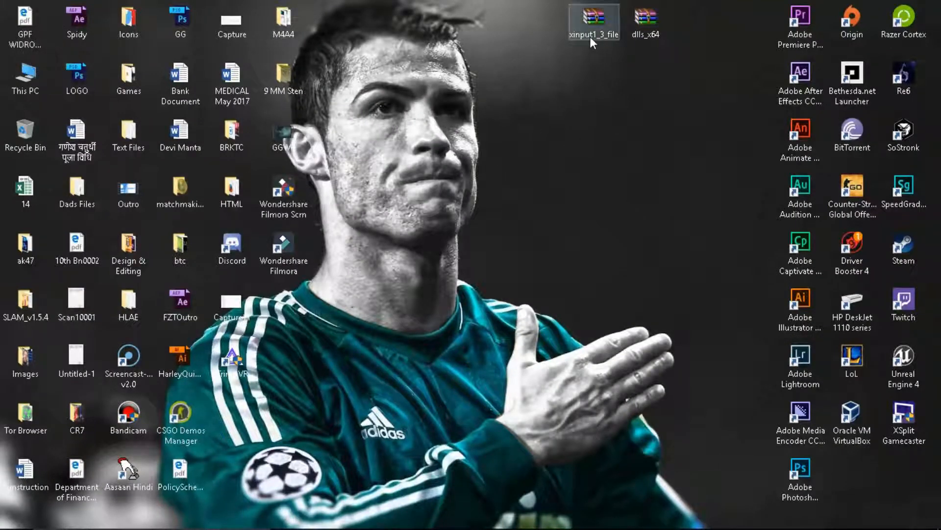
pyautogui.moveTo(593, 24)
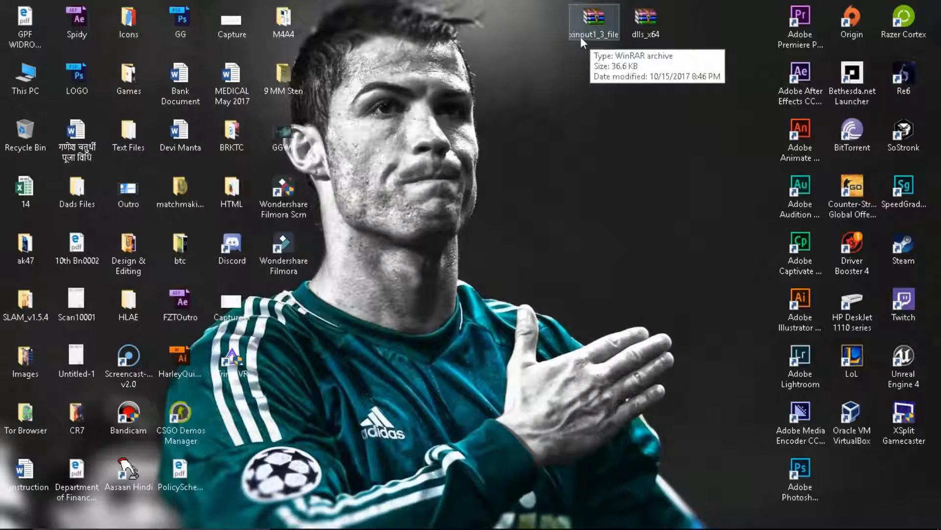
pyautogui.moveTo(593, 64)
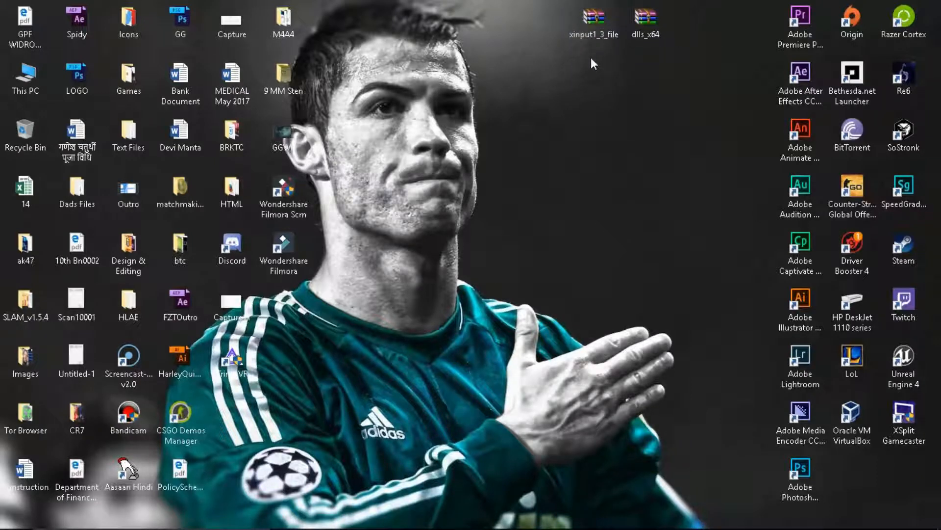
pyautogui.click(593, 19)
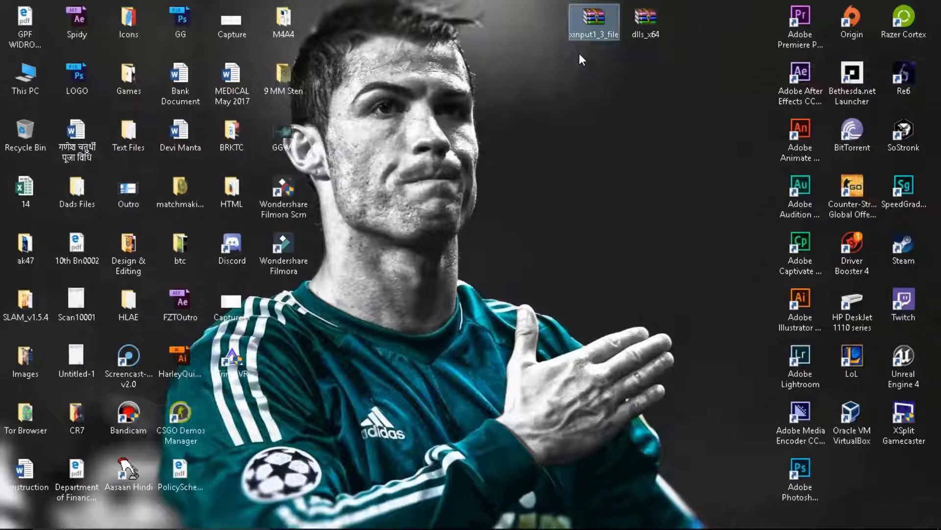
pyautogui.moveTo(570, 74)
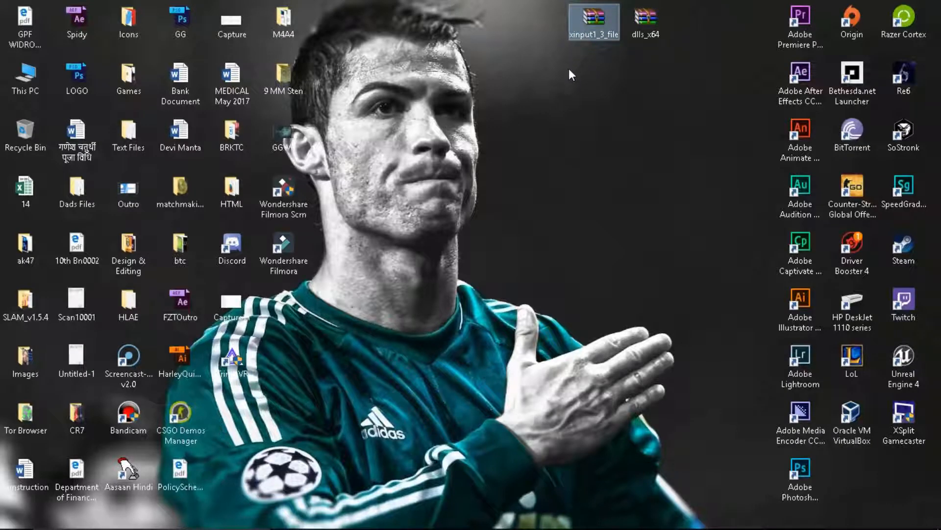
pyautogui.moveTo(606, 96)
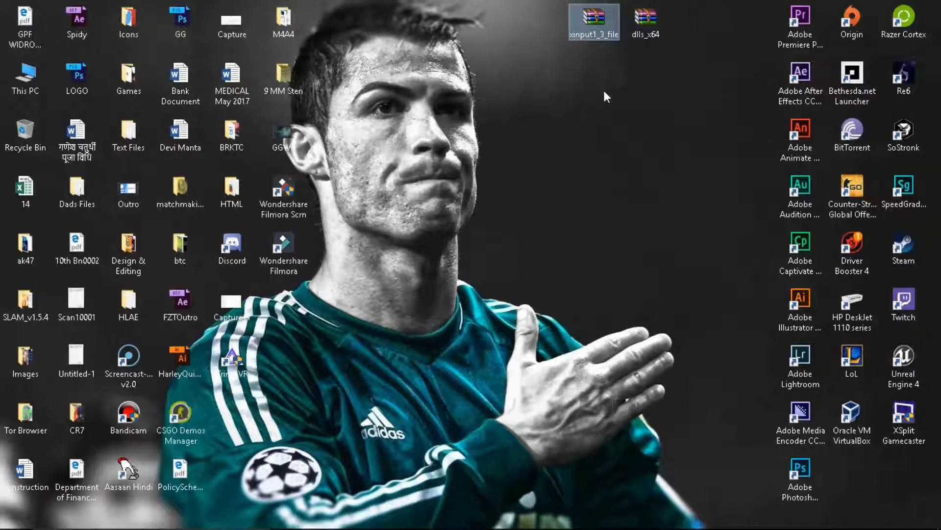
pyautogui.moveTo(514, 105)
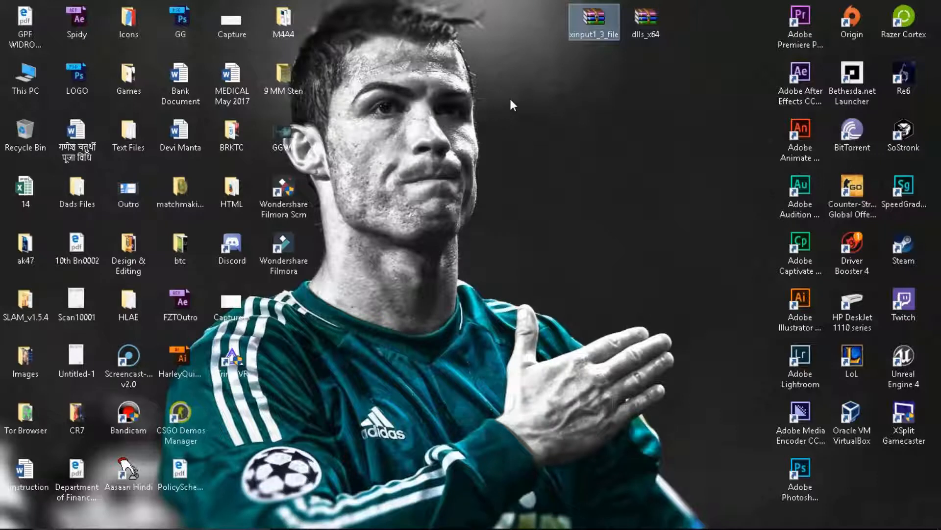
pyautogui.moveTo(533, 91)
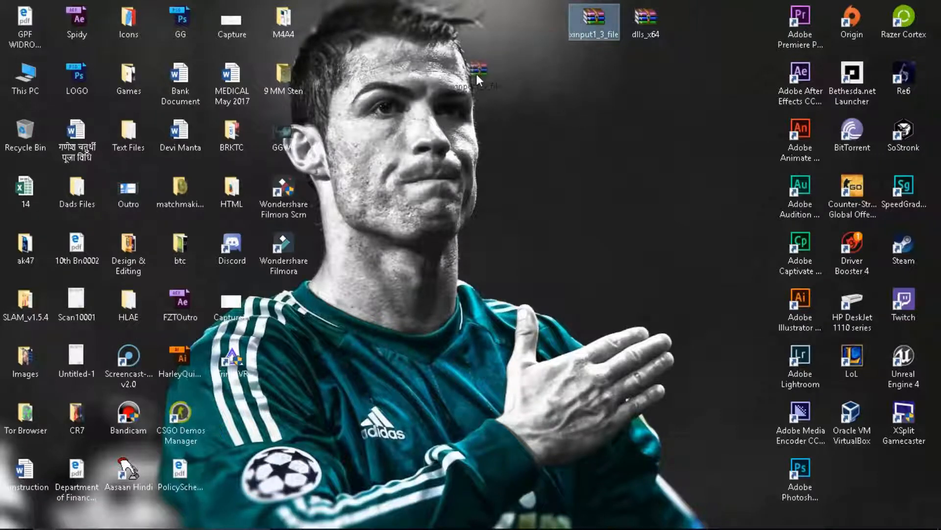
pyautogui.moveTo(489, 72)
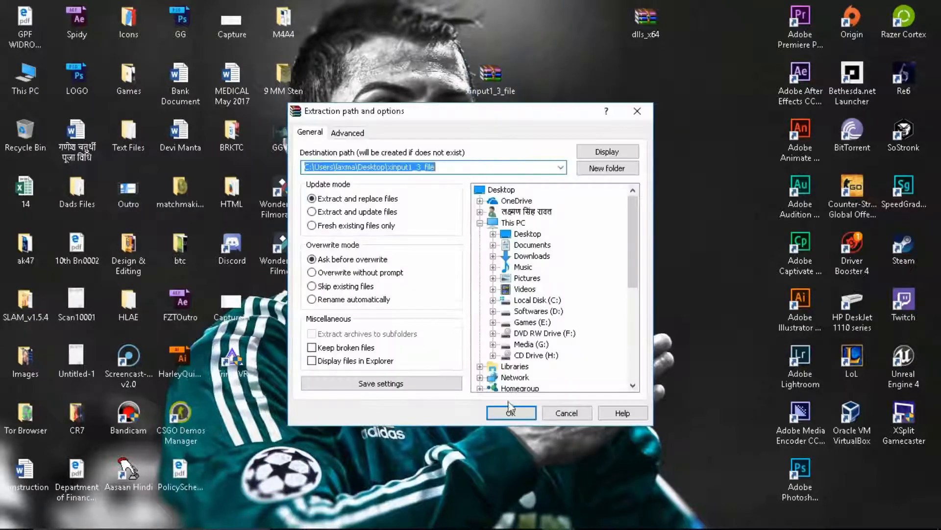
pyautogui.click(510, 412)
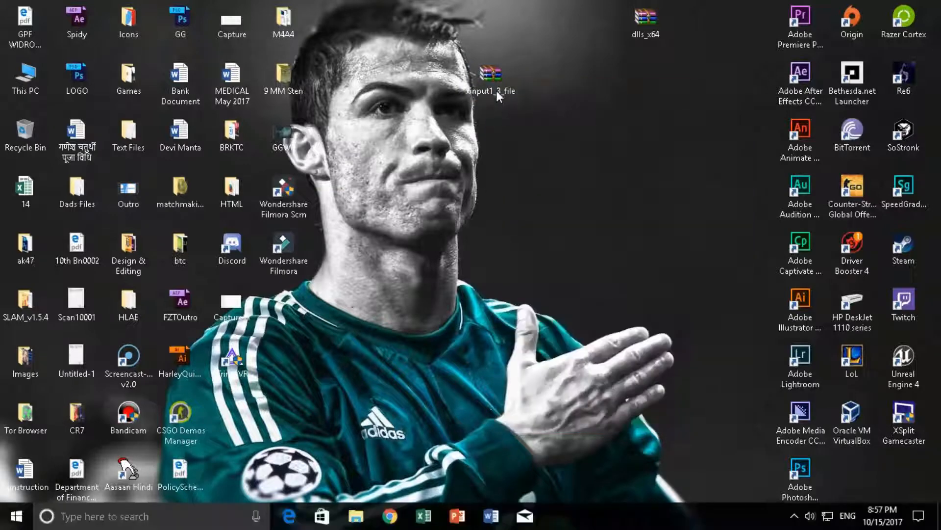
pyautogui.moveTo(474, 264)
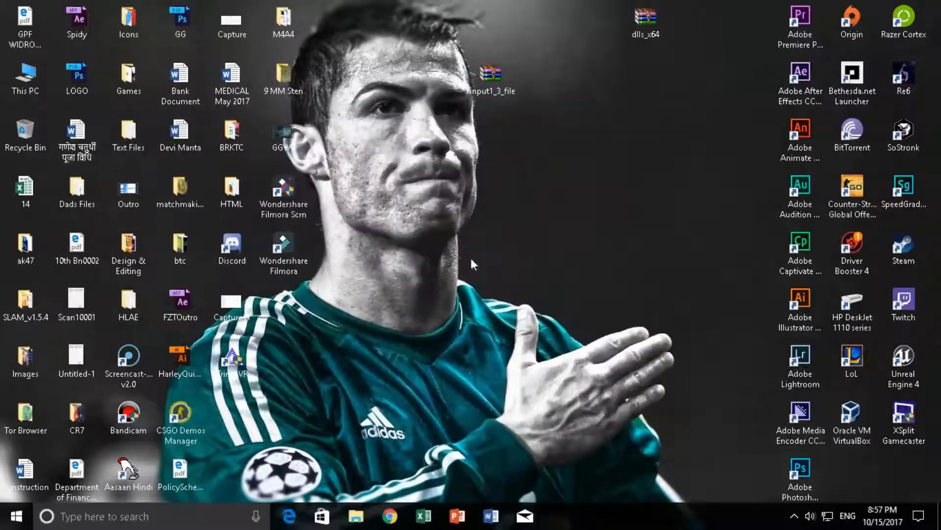
# Copy xinput1_3.dll from the extracted folder into C:\Windows\System32.
pyautogui.doubleClick(491, 72)
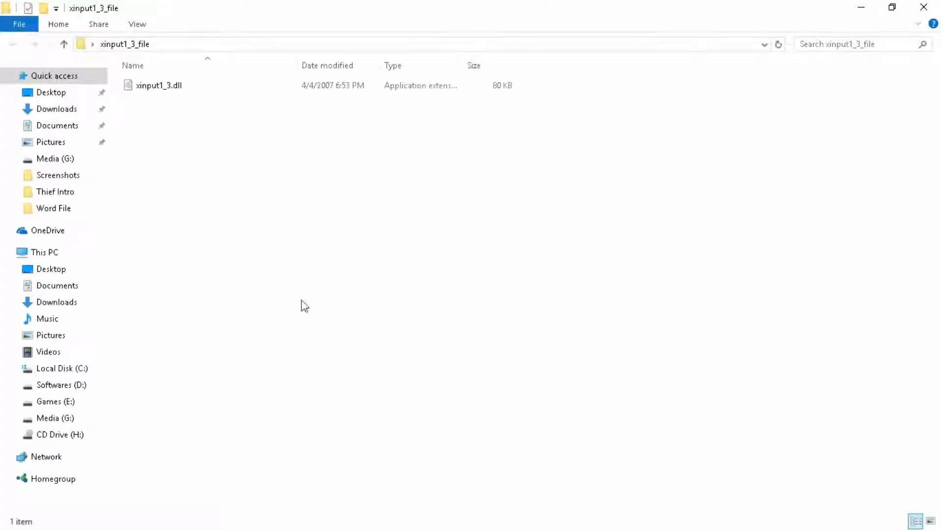
pyautogui.click(158, 86)
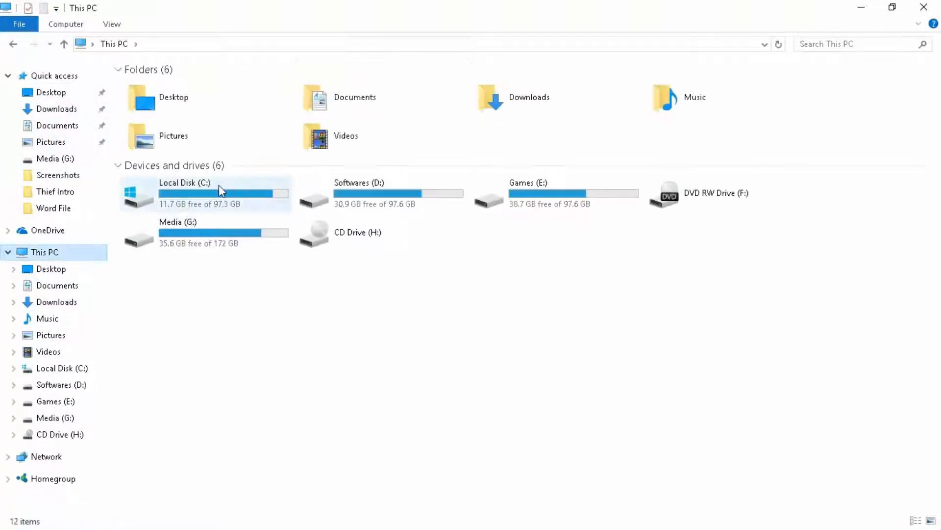
pyautogui.doubleClick(177, 183)
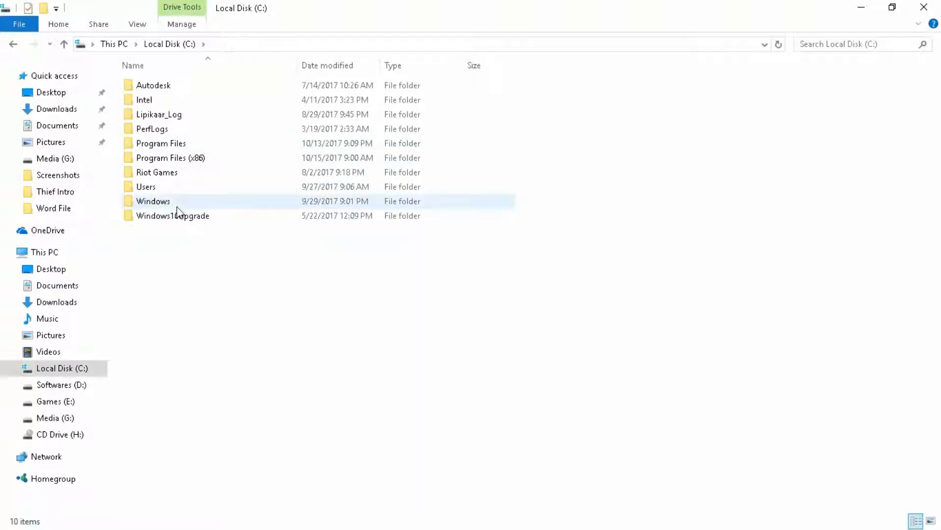
pyautogui.doubleClick(153, 200)
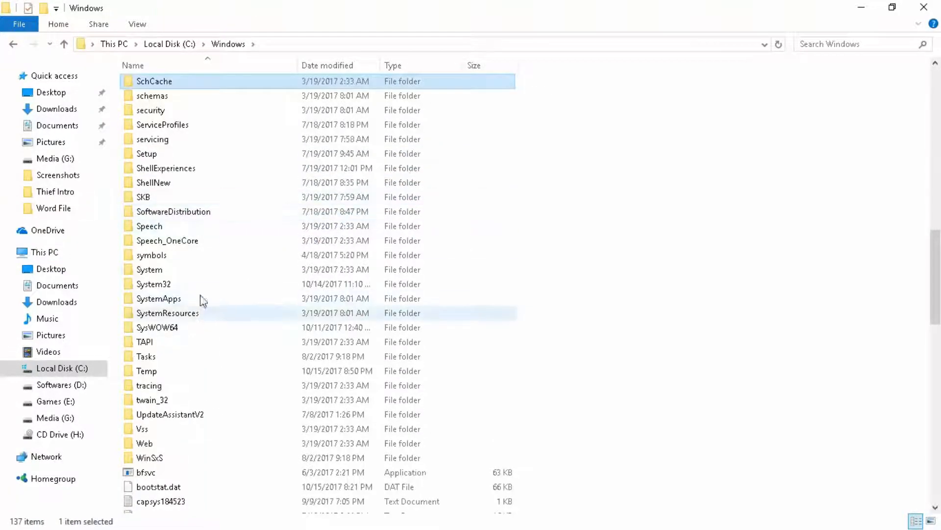
pyautogui.click(153, 283)
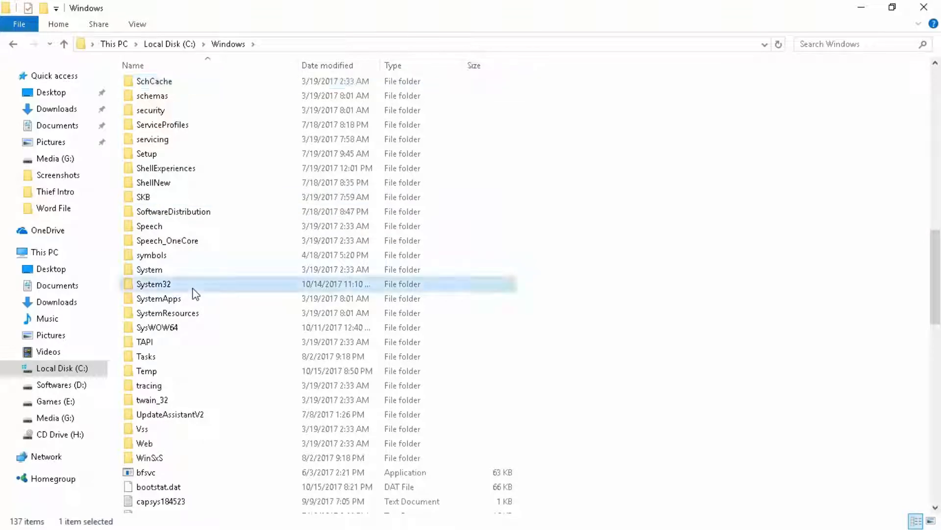
pyautogui.doubleClick(153, 283)
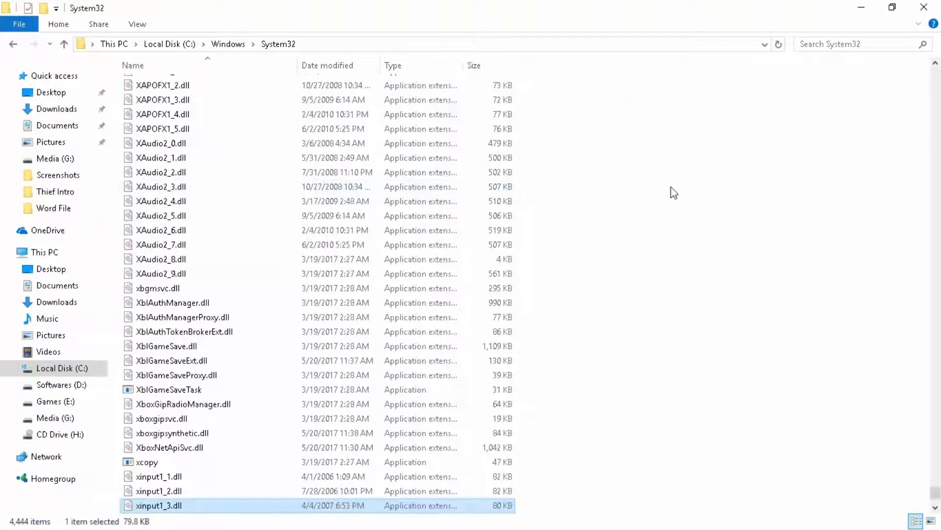
pyautogui.scroll(-3)
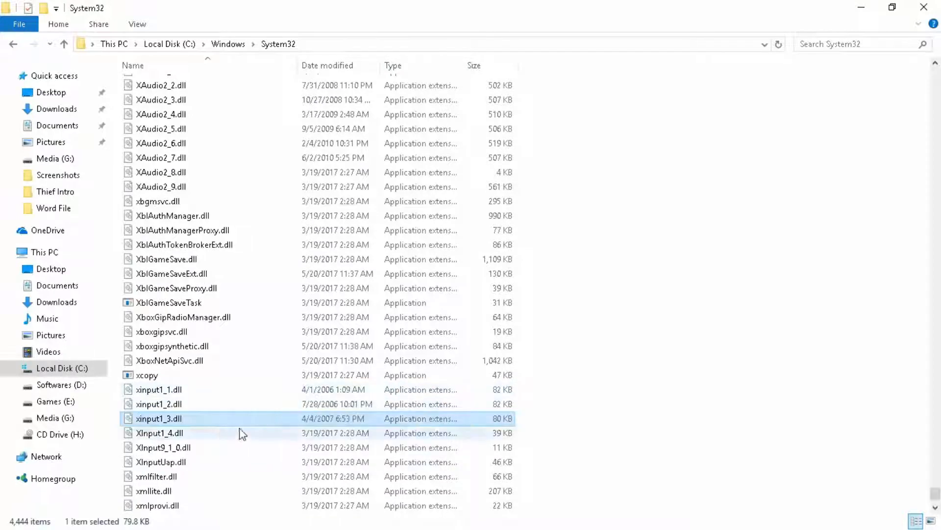
pyautogui.click(159, 432)
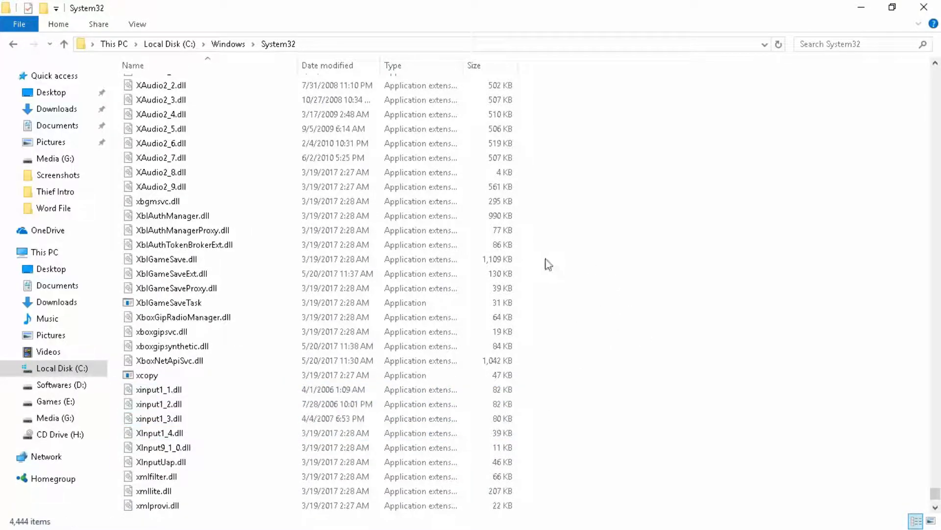
pyautogui.moveTo(634, 131)
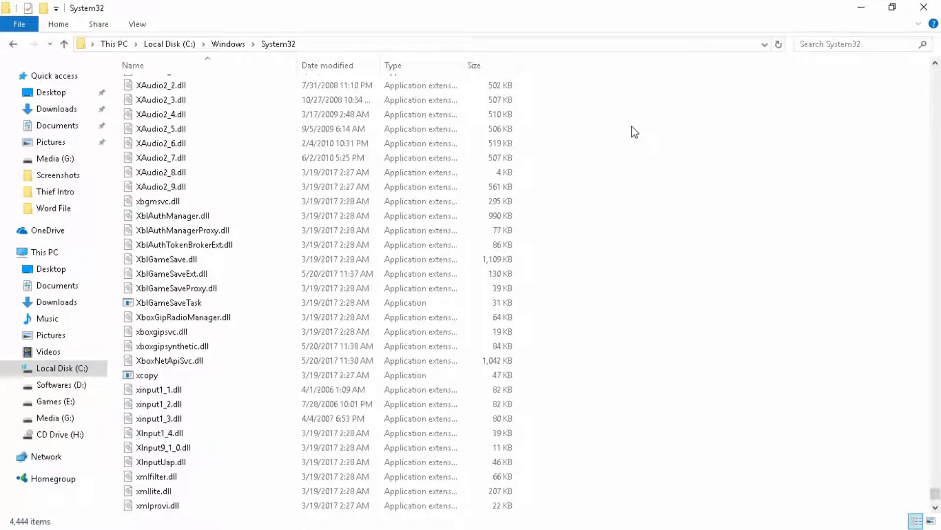
# Go back to C:\Windows and open the SysWOW64 folder.
pyautogui.click(227, 43)
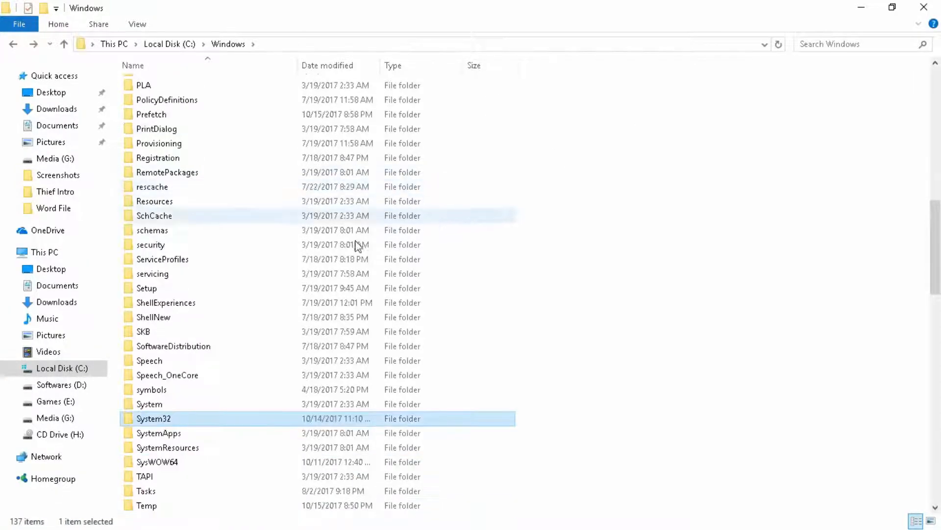
pyautogui.click(157, 462)
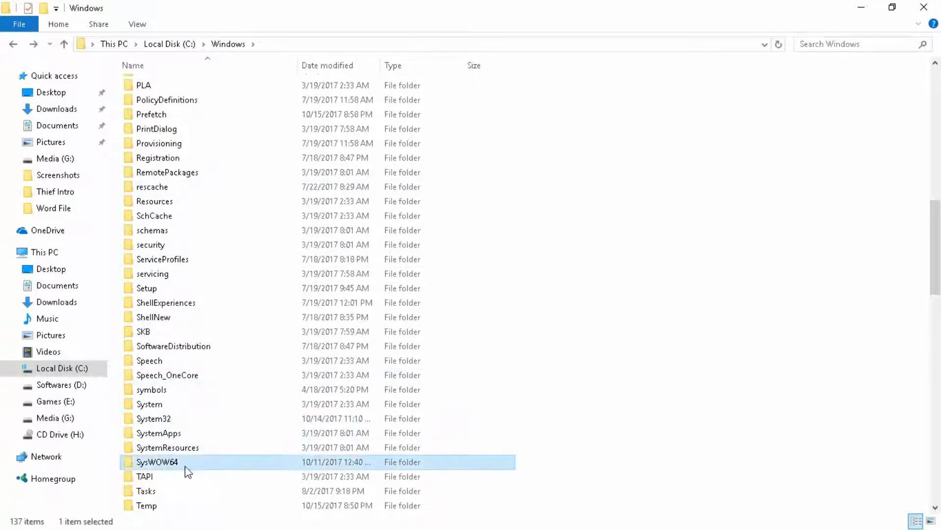
pyautogui.doubleClick(157, 462)
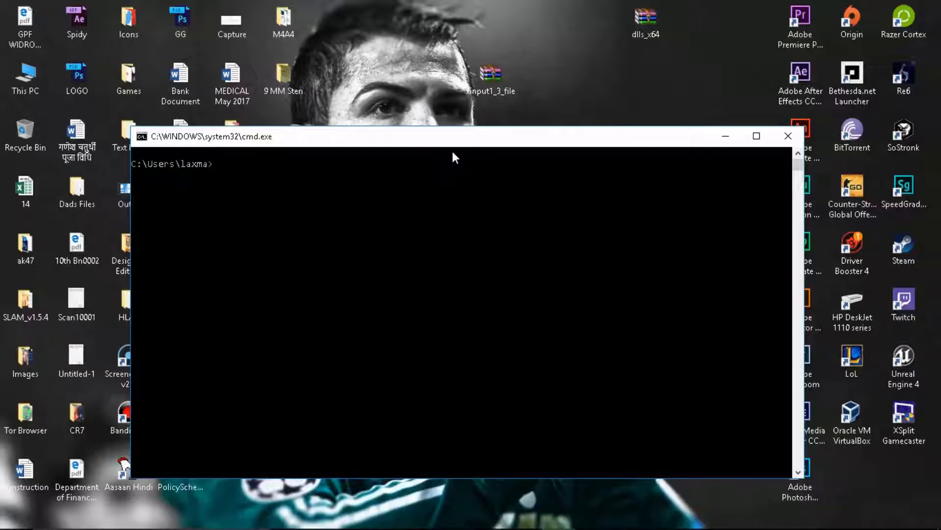
# Close Command Prompt, reopen C:\Windows\System32 and paste the copied files there.
pyautogui.click(788, 135)
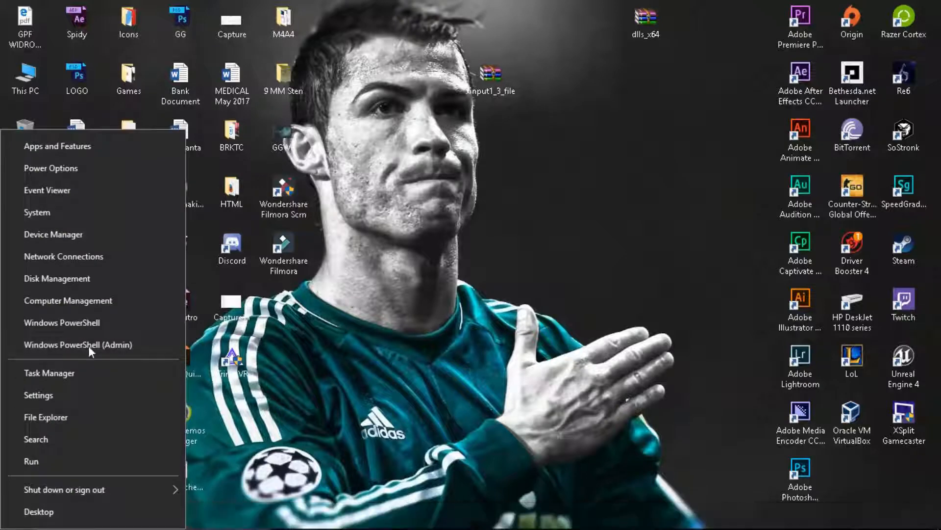
pyautogui.moveTo(68, 300)
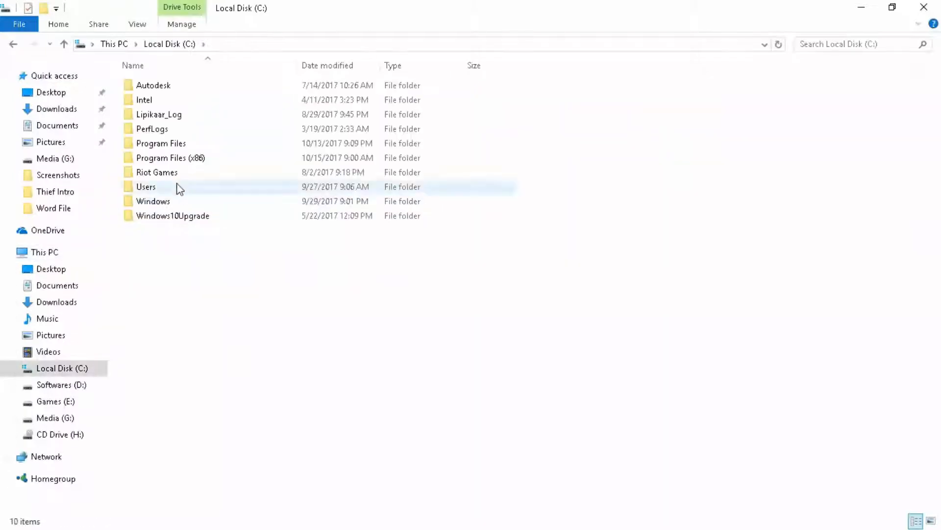
pyautogui.doubleClick(153, 201)
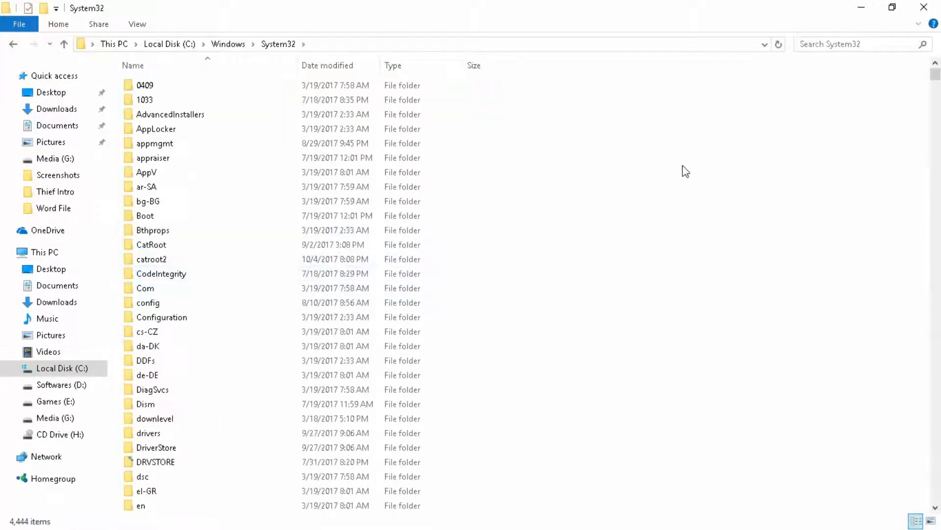
pyautogui.rightClick(686, 171)
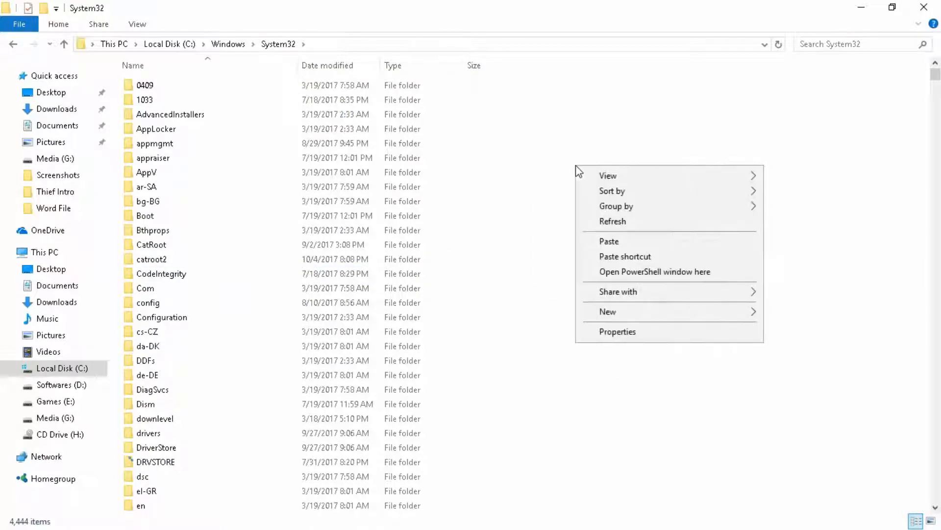
pyautogui.click(532, 237)
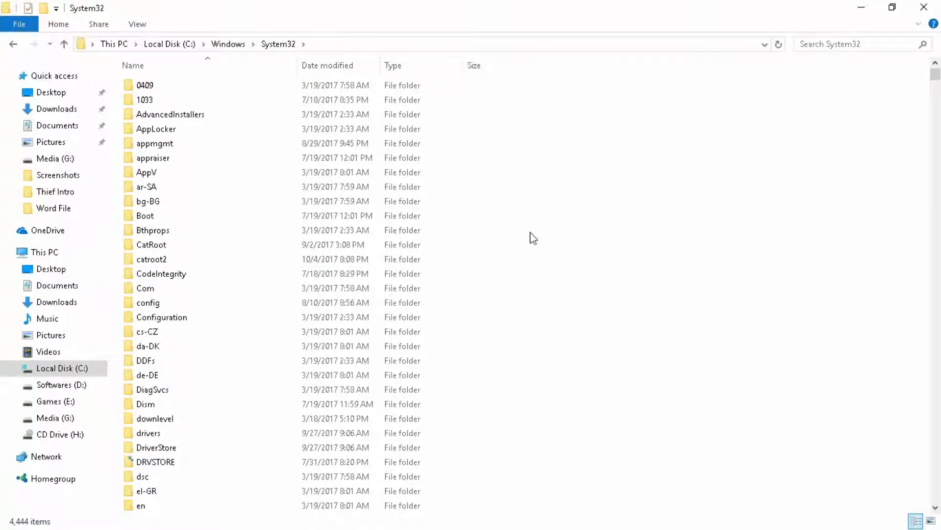
# Launch cmd from Run and try switching to drive C:.
pyautogui.write('cmd')
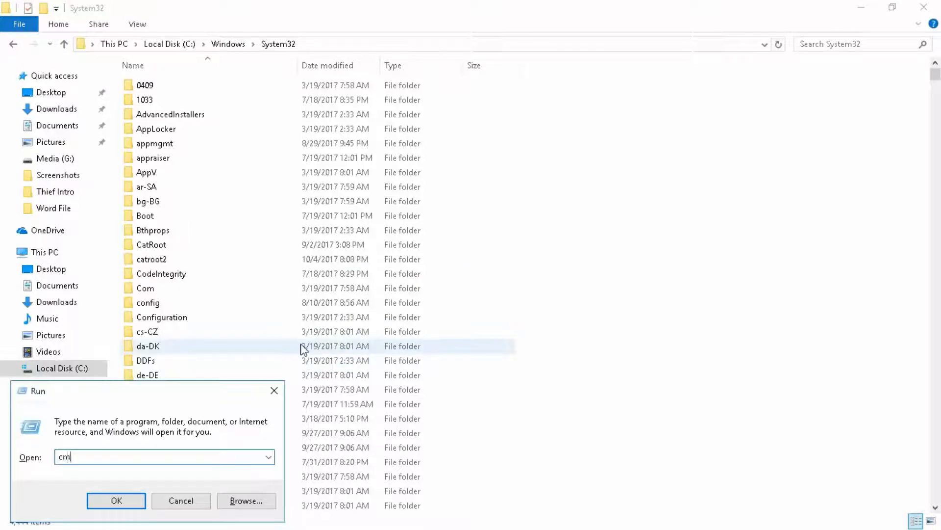
pyautogui.click(116, 500)
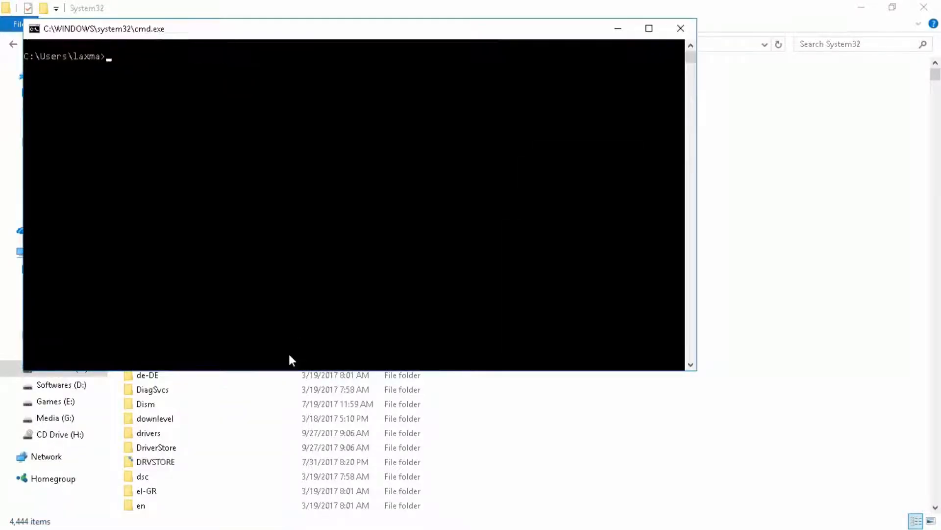
pyautogui.write('C')
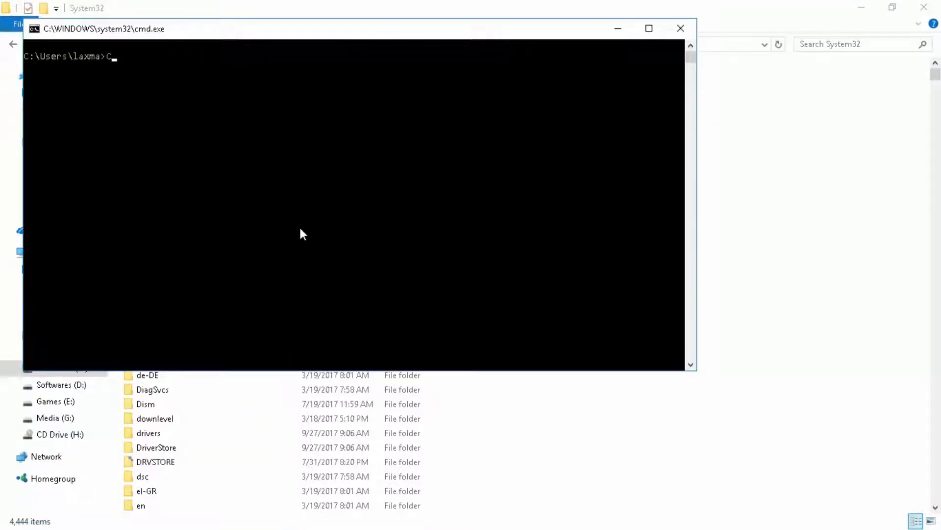
pyautogui.write(':|')
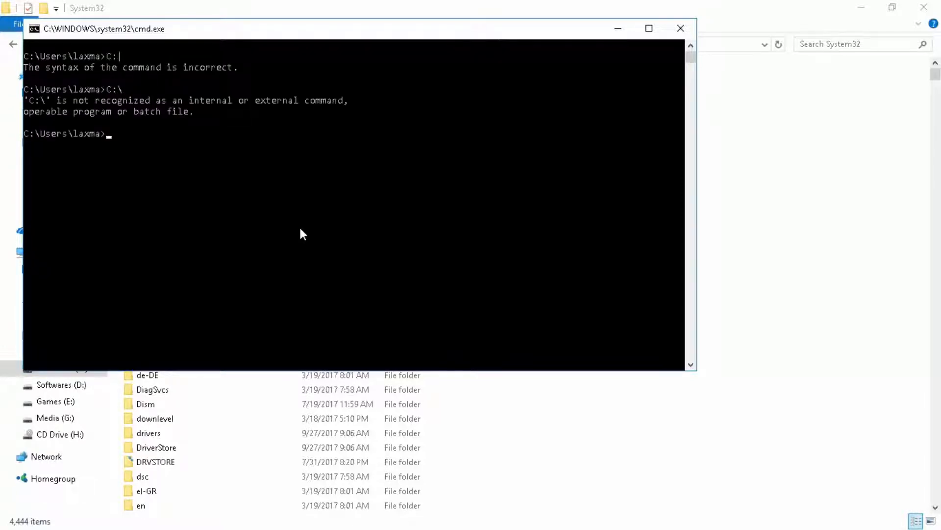
pyautogui.write('C:')
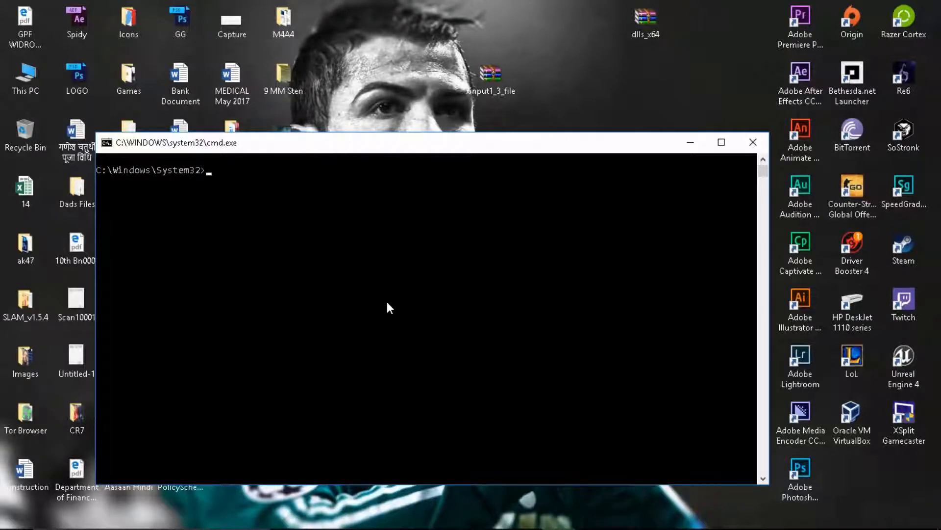
# Run sfc /scannow, get the administrator-rights refusal, and close the prompt.
pyautogui.write('s')
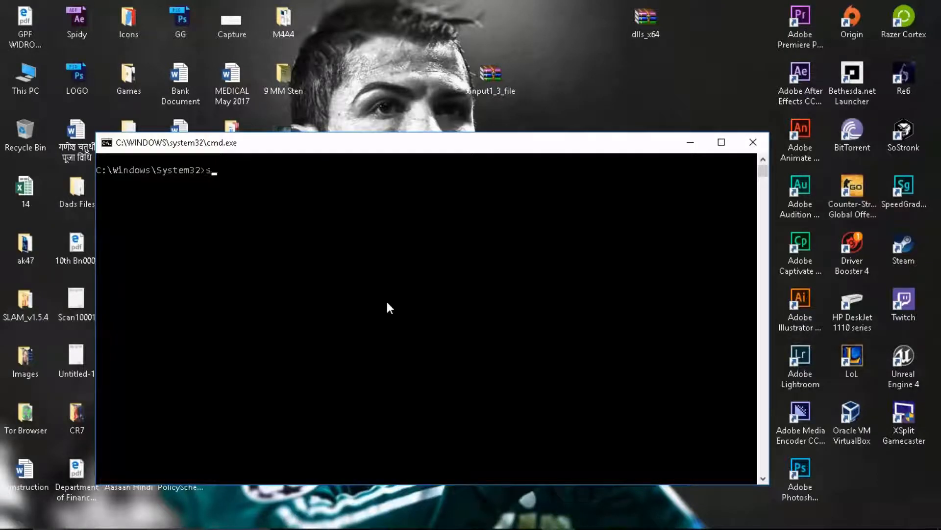
pyautogui.write('fc /')
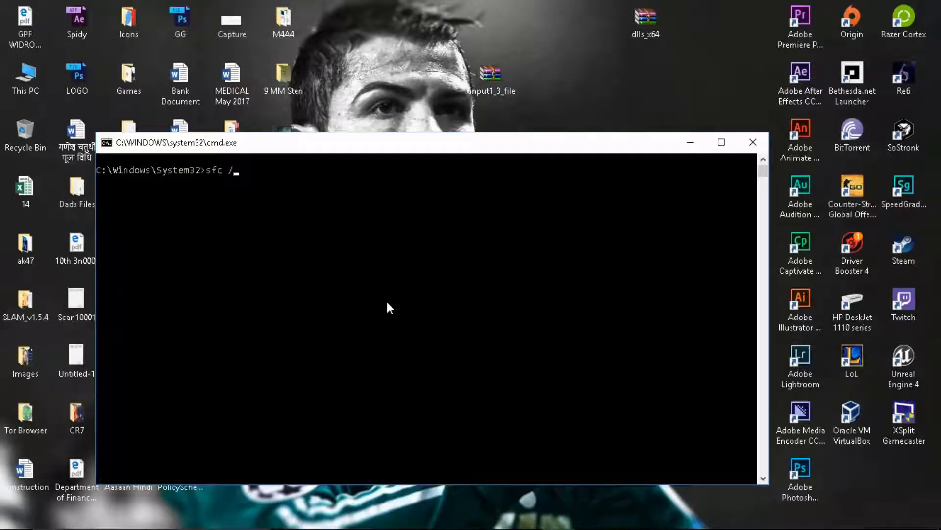
pyautogui.write('s')
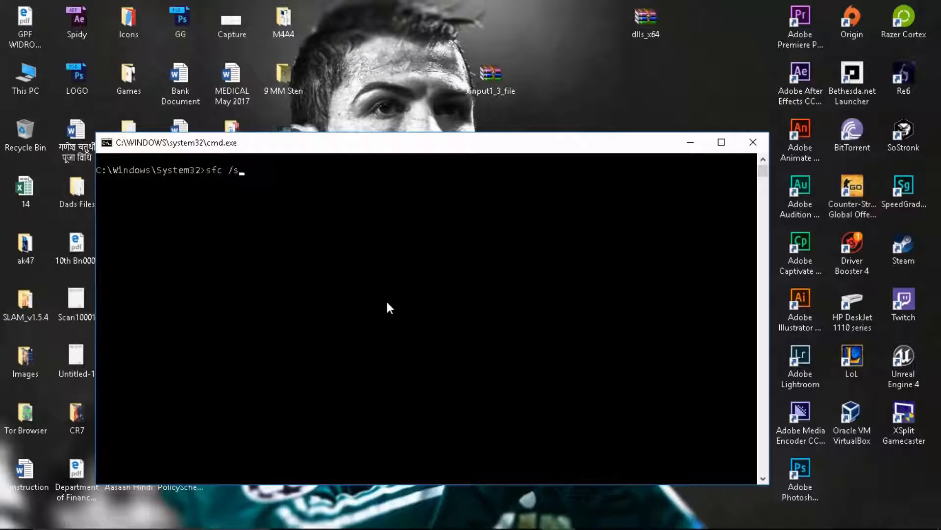
pyautogui.write('cannow')
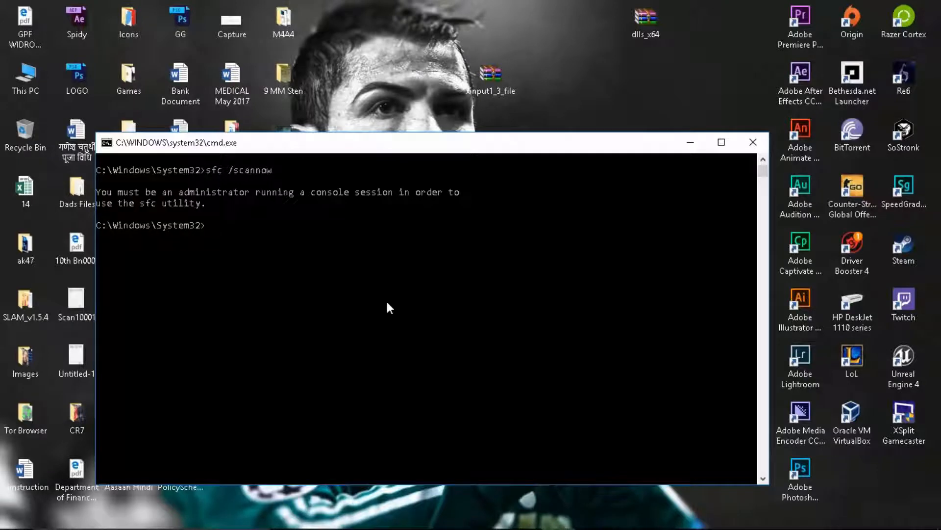
pyautogui.click(752, 143)
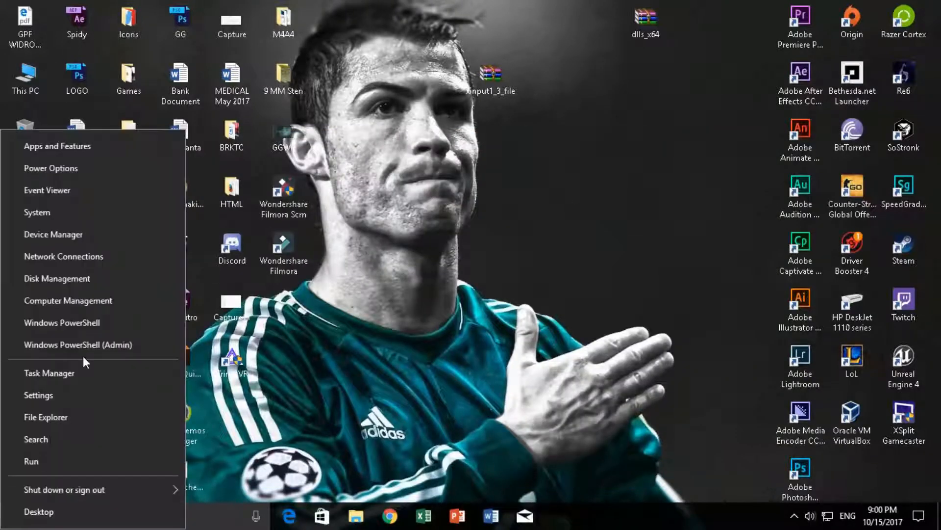
# Open Windows PowerShell (Admin) and run sfc /scannow to start system file verification.
pyautogui.click(62, 323)
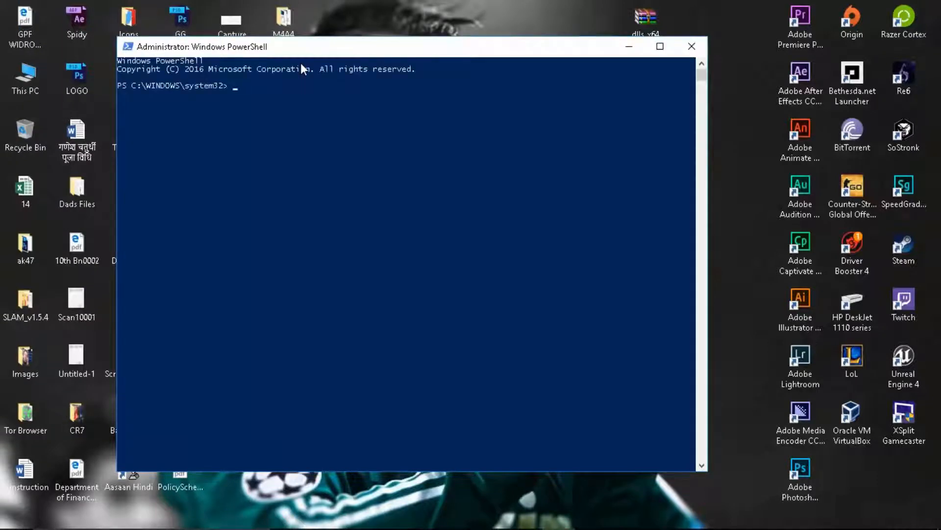
pyautogui.write('sfcscan')
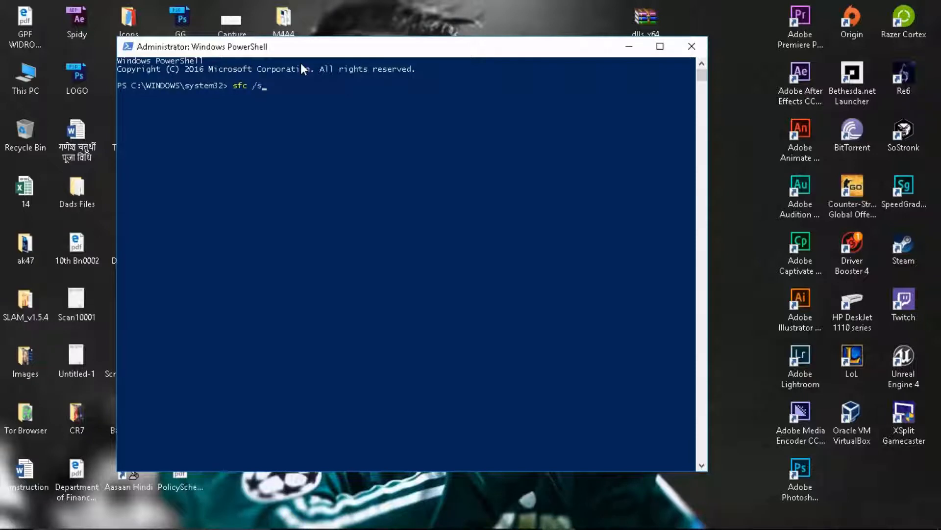
pyautogui.write('cannow')
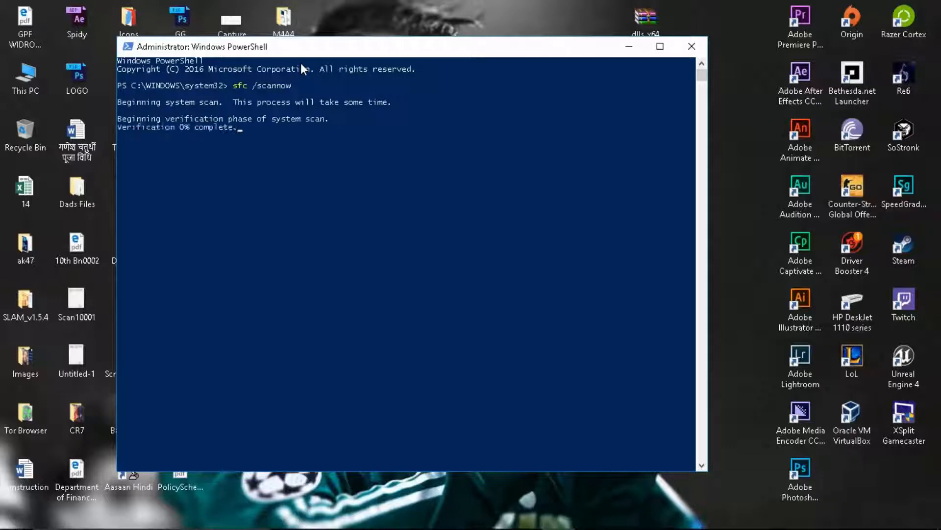
pyautogui.moveTo(262, 165)
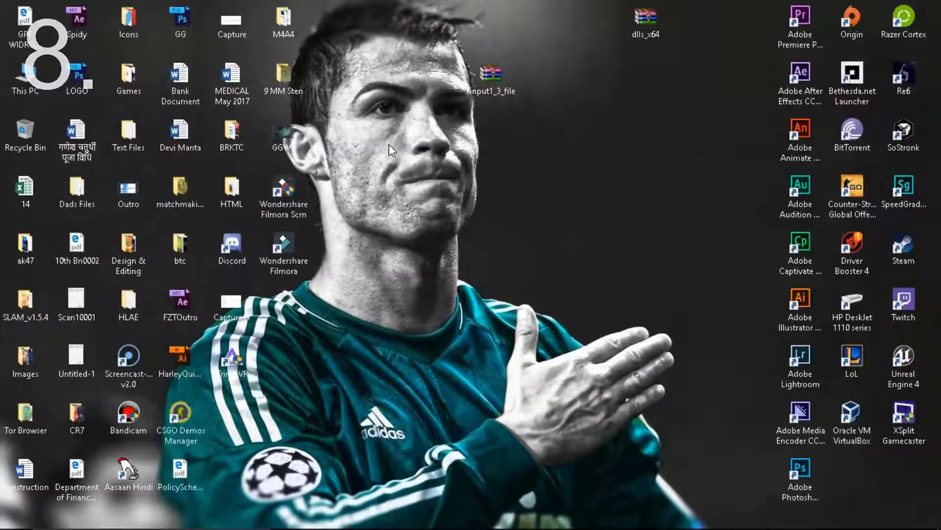
pyautogui.moveTo(422, 203)
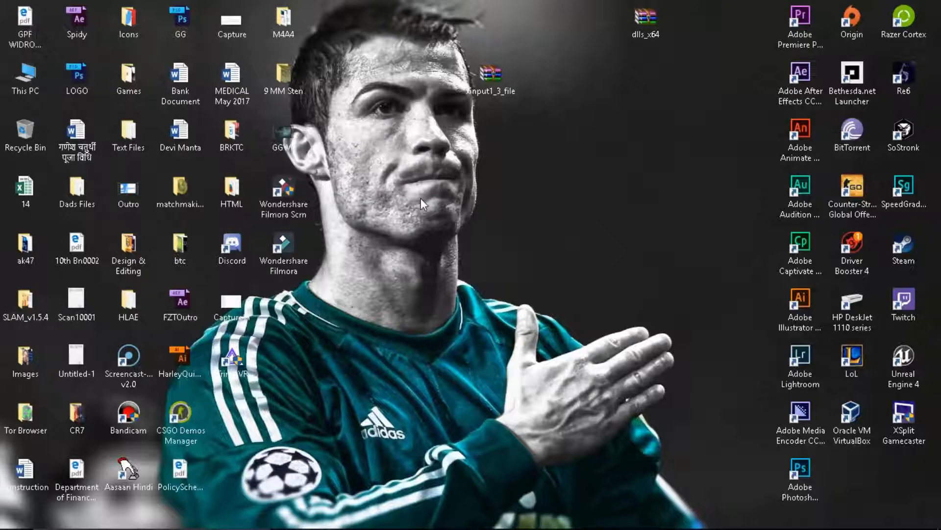
pyautogui.click(25, 78)
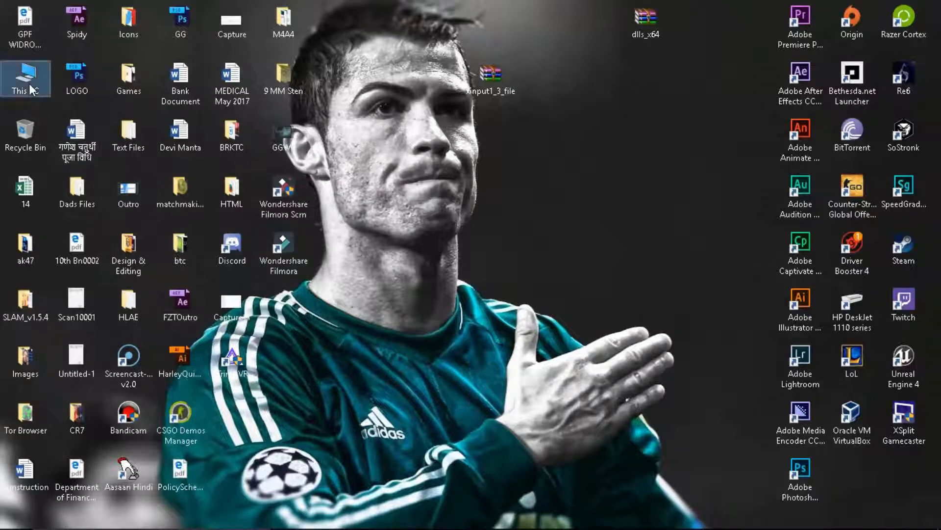
pyautogui.doubleClick(26, 78)
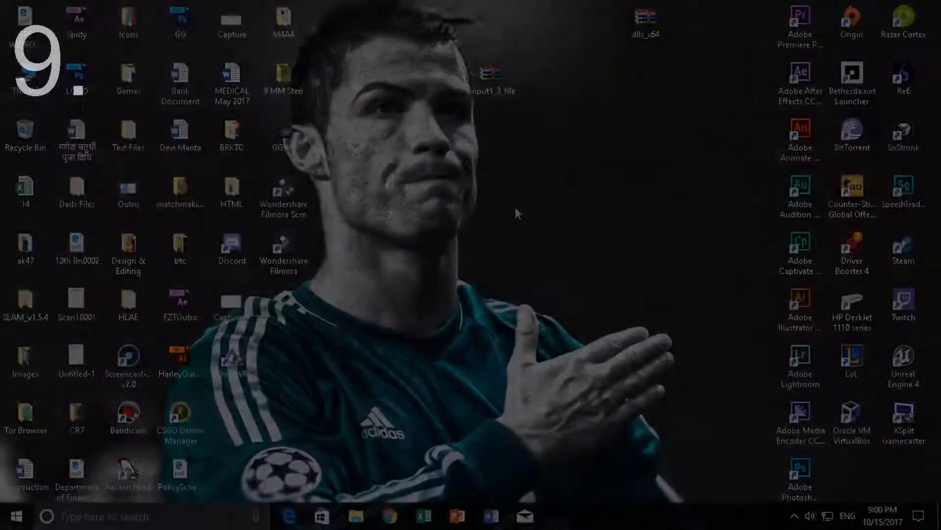
pyautogui.rightClick(516, 213)
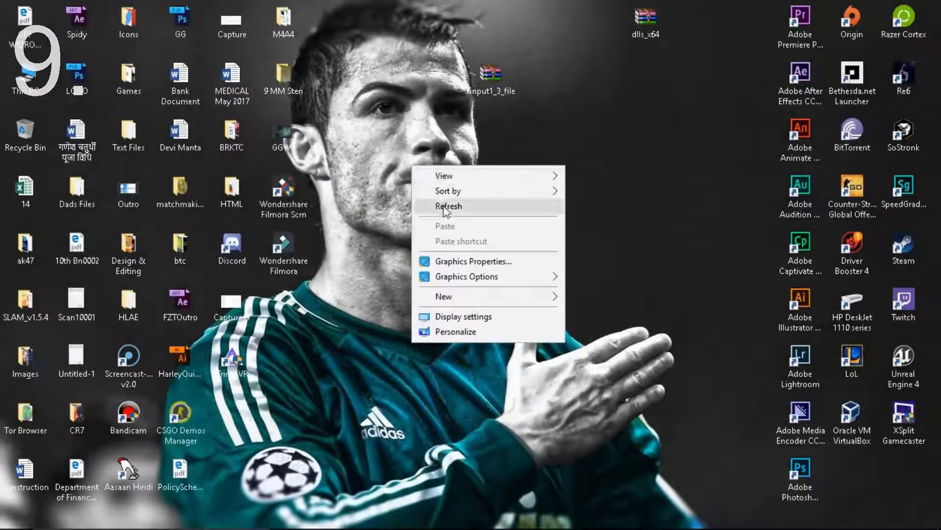
pyautogui.click(447, 205)
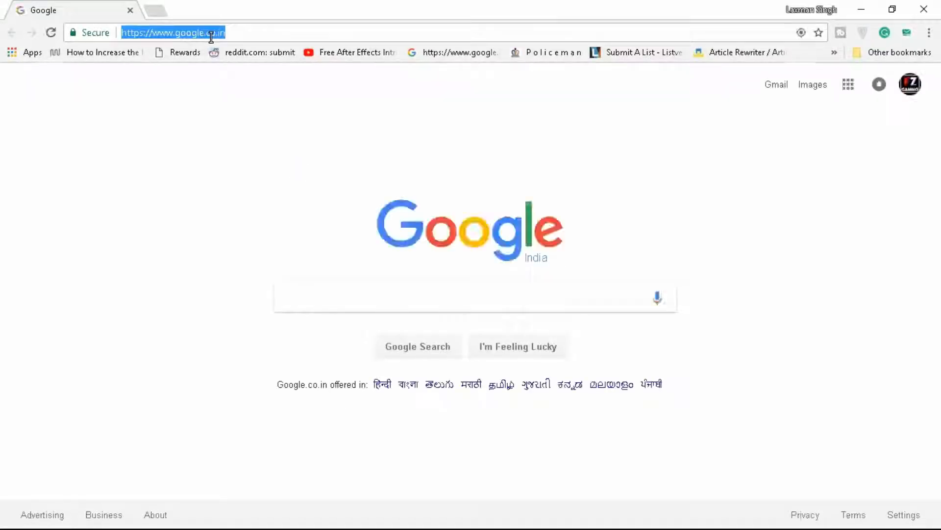
# Search vc++, open Microsoft's Visual C++ downloads article, and follow the Visual Studio 2017 redistributable link.
pyautogui.write('vc++')
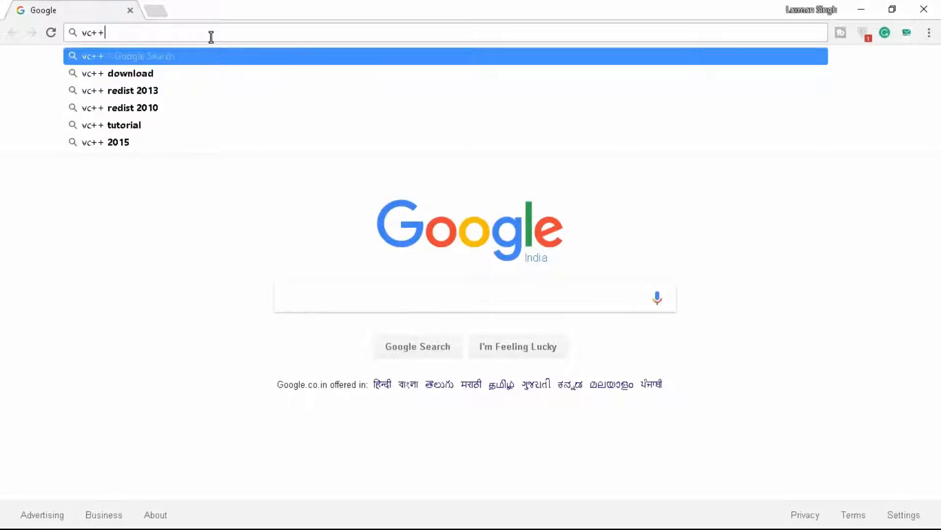
pyautogui.press('Enter')
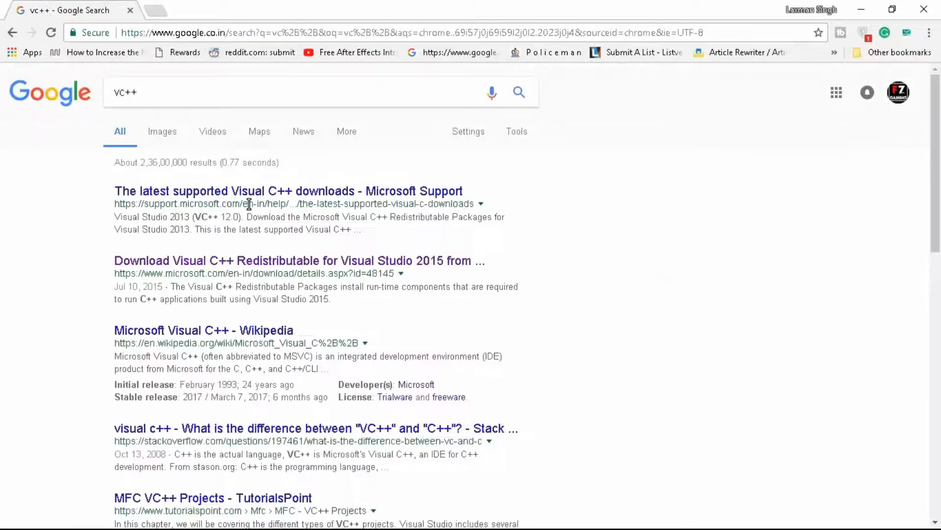
pyautogui.moveTo(258, 190)
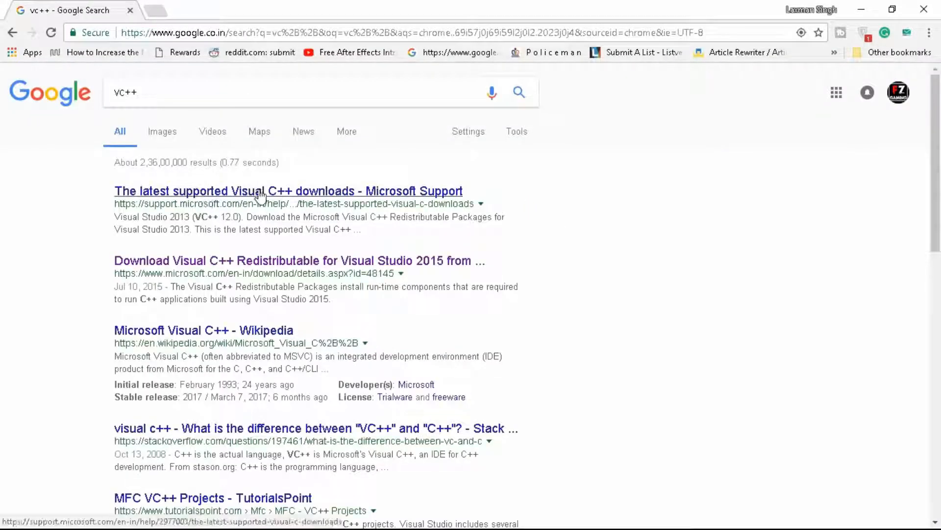
pyautogui.click(287, 191)
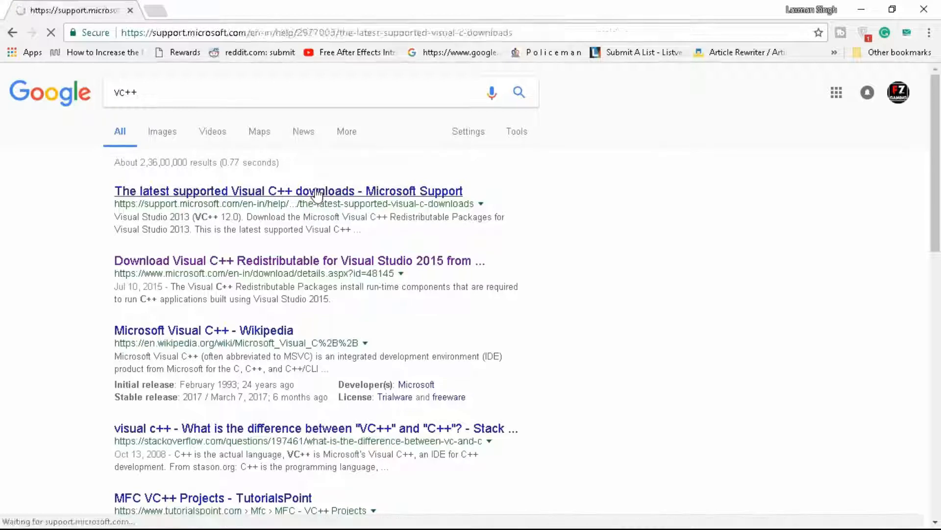
pyautogui.click(288, 191)
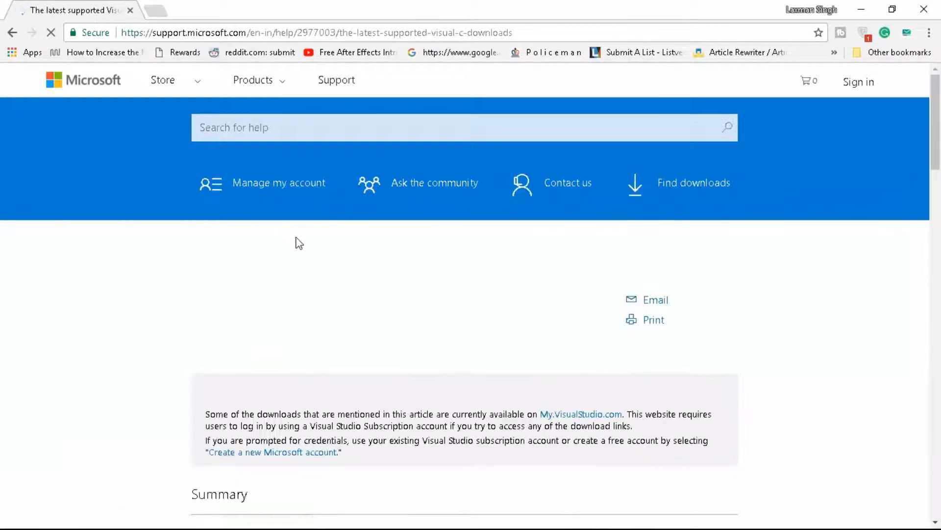
pyautogui.scroll(-3)
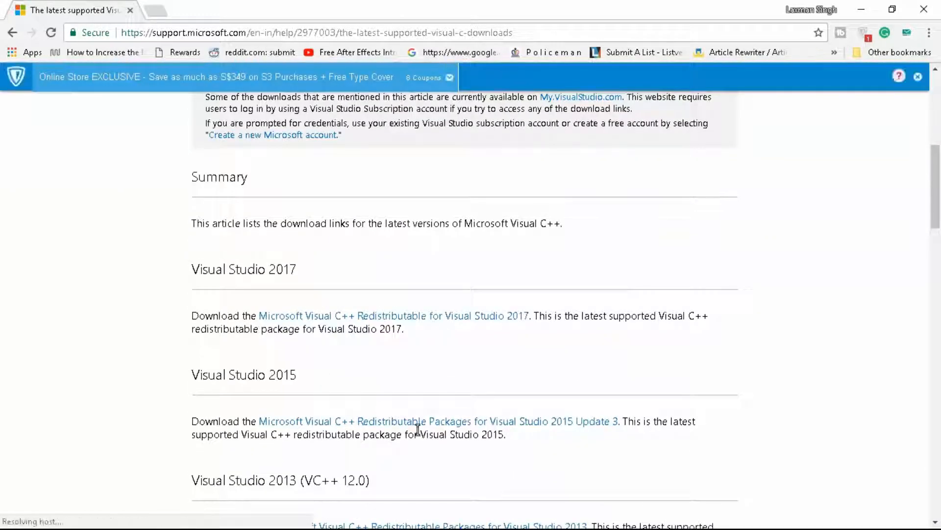
pyautogui.moveTo(384, 324)
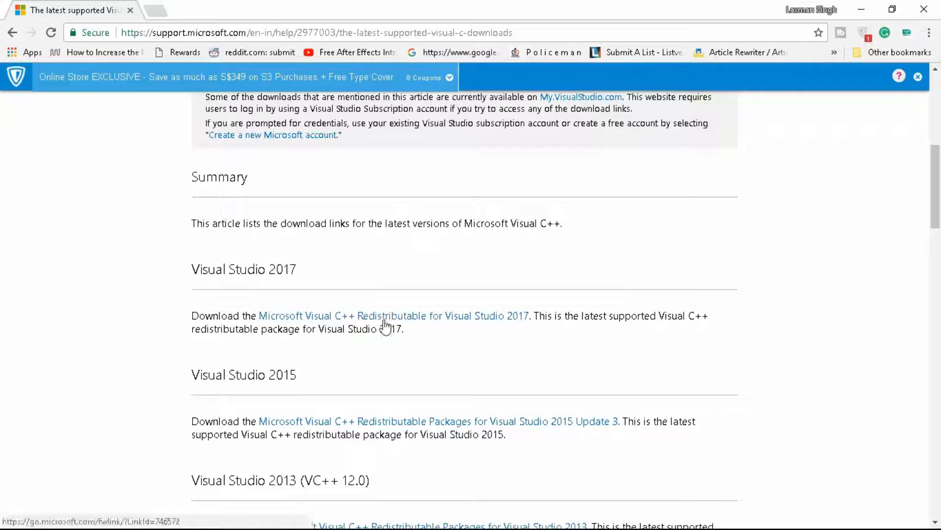
pyautogui.click(393, 315)
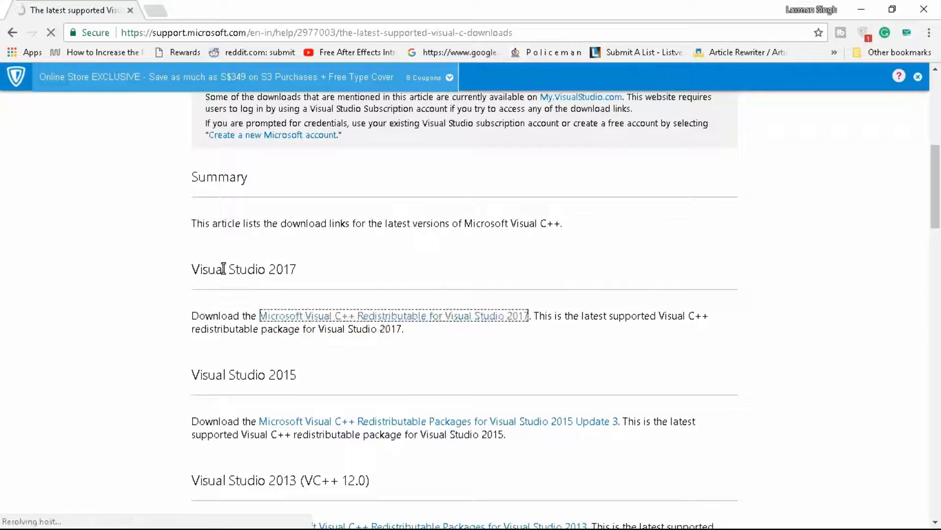
pyautogui.click(392, 315)
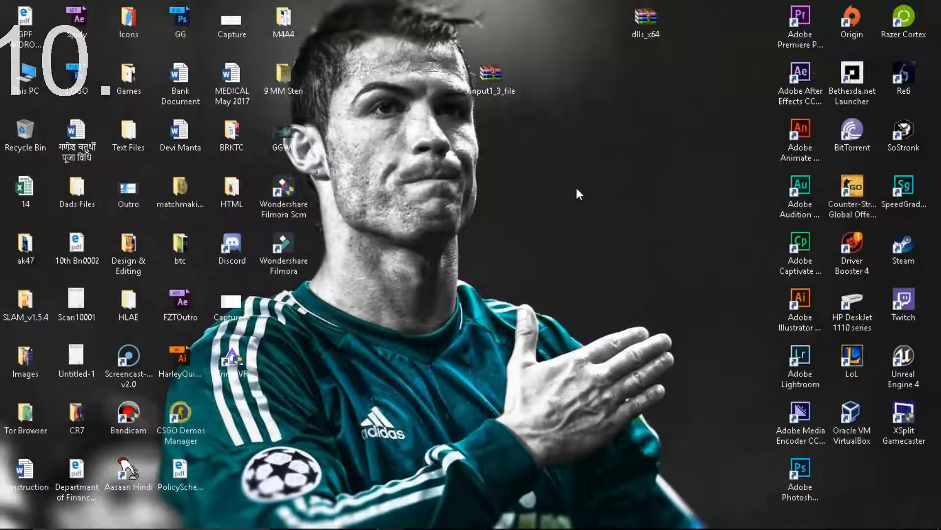
# Extract the dlls_x64 archive here and open the extracted dlls folder.
pyautogui.rightClick(645, 21)
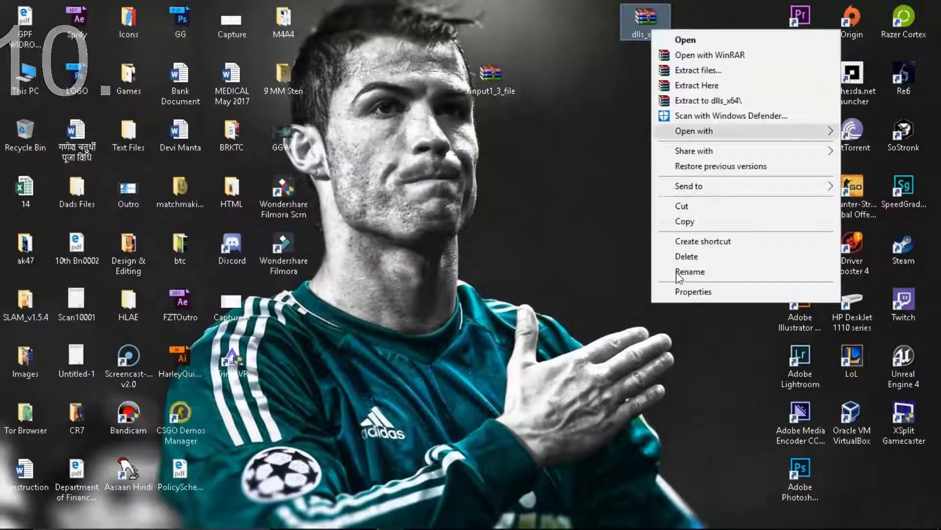
pyautogui.click(693, 291)
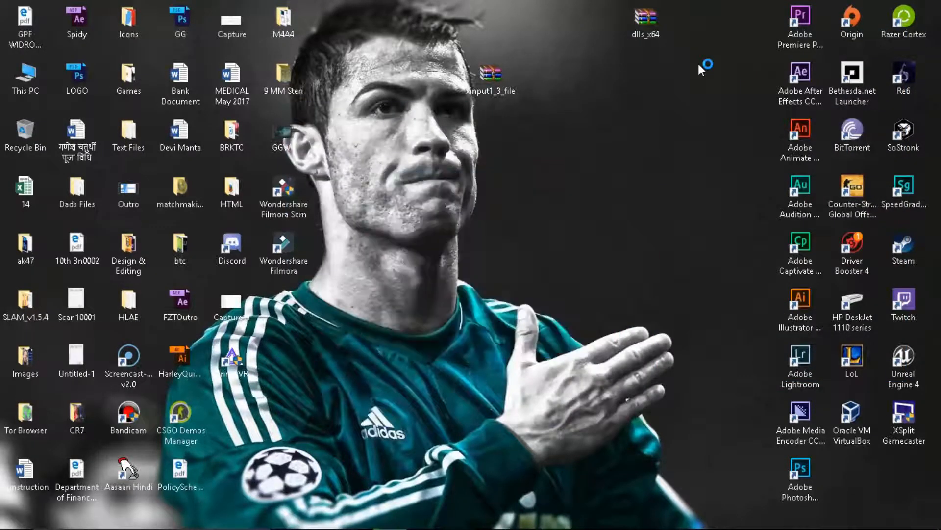
pyautogui.doubleClick(646, 18)
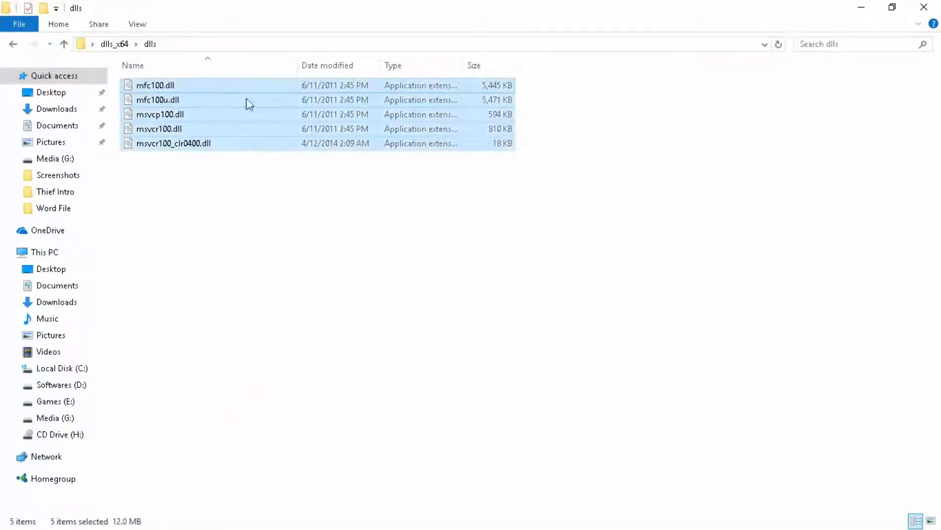
pyautogui.moveTo(265, 236)
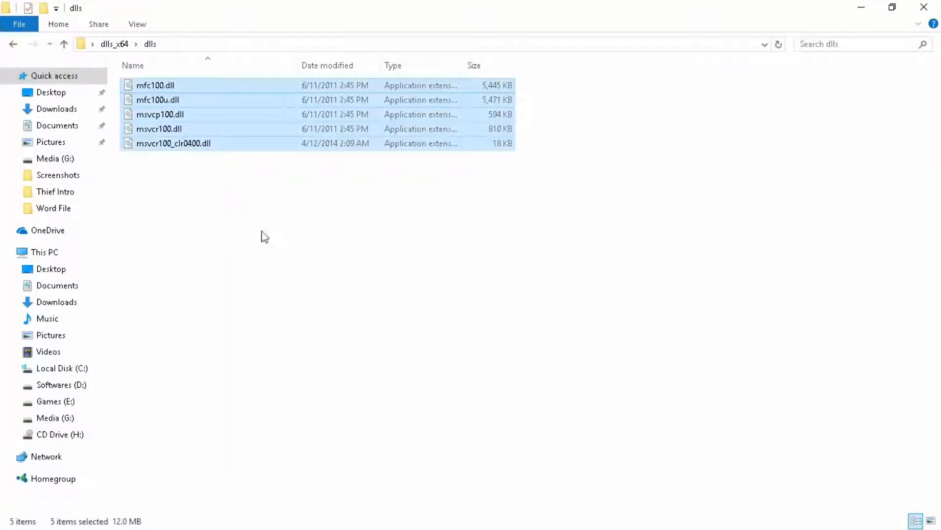
pyautogui.moveTo(271, 302)
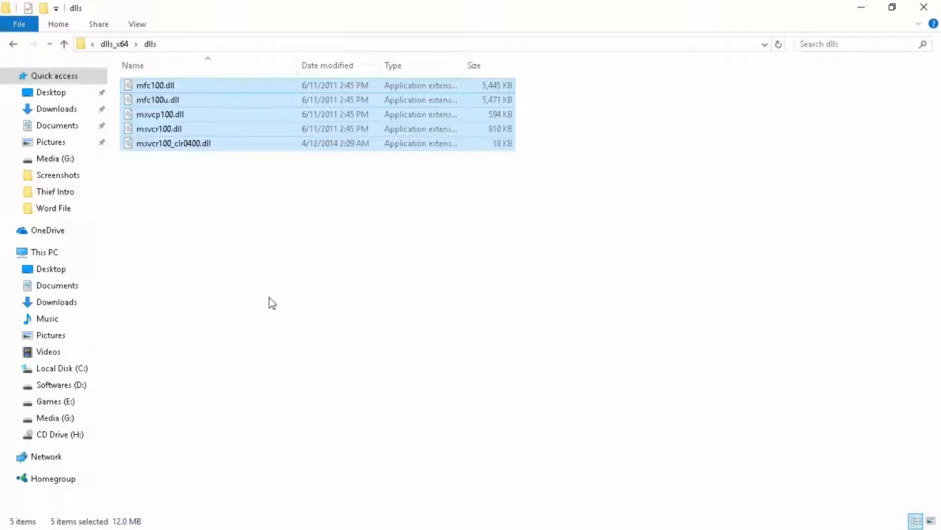
# Navigate from This PC through Local Disk (C:) and Windows into System32.
pyautogui.click(44, 252)
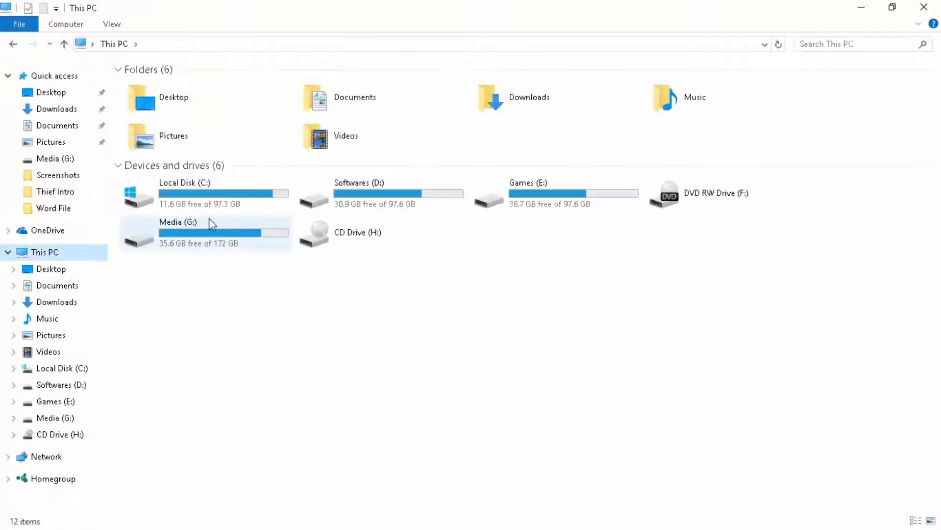
pyautogui.doubleClick(185, 192)
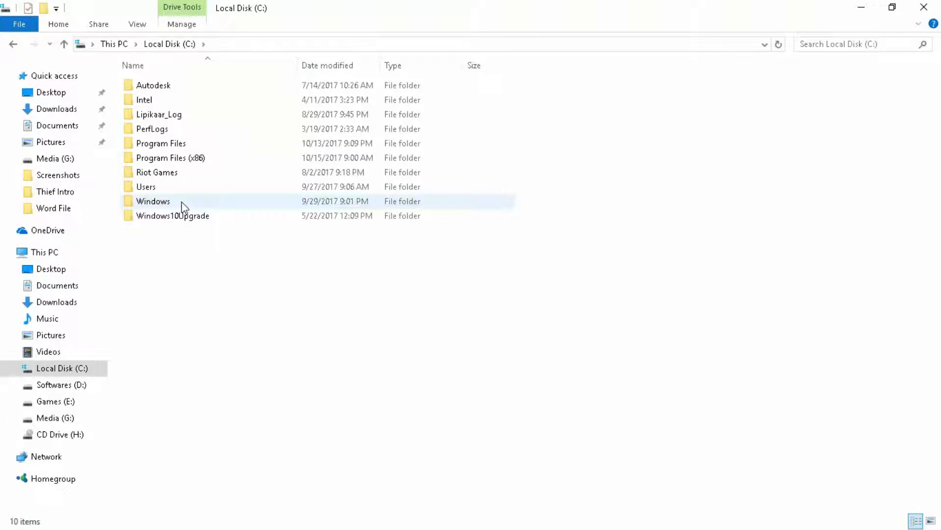
pyautogui.doubleClick(153, 201)
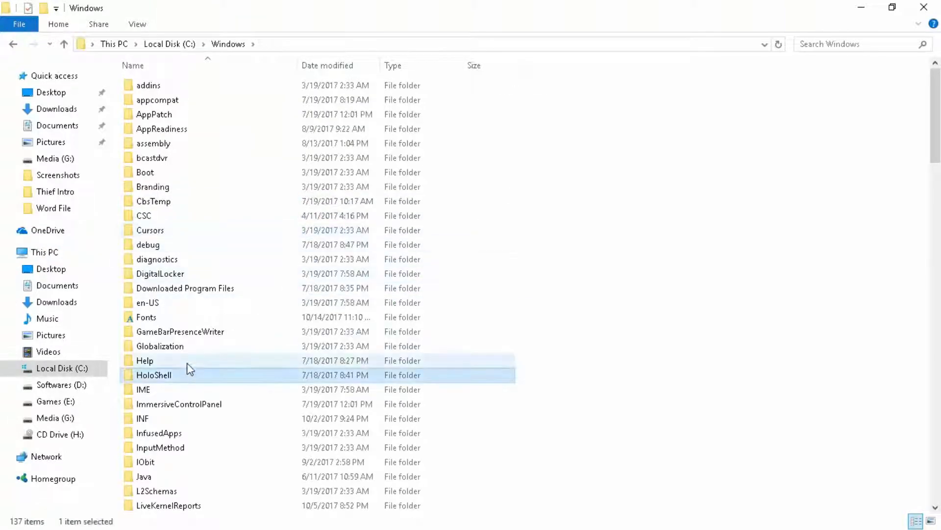
pyautogui.scroll(-3)
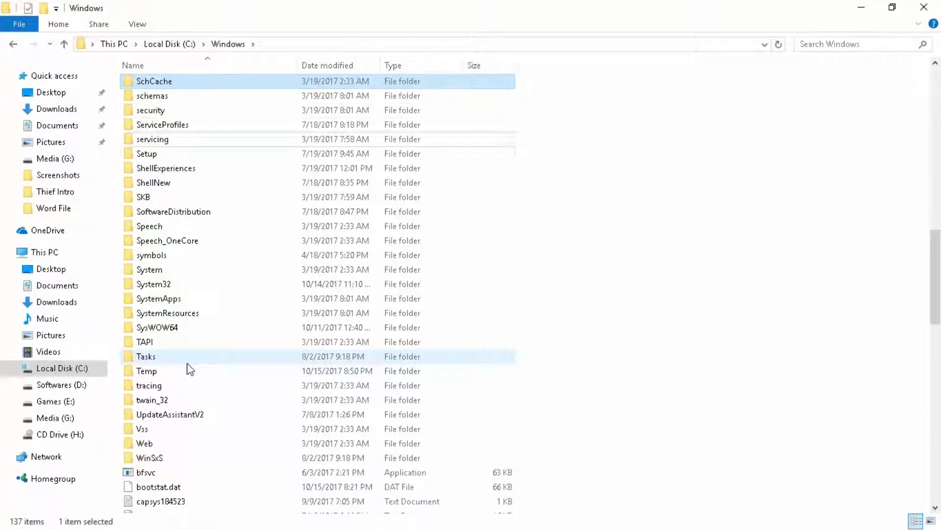
pyautogui.click(153, 283)
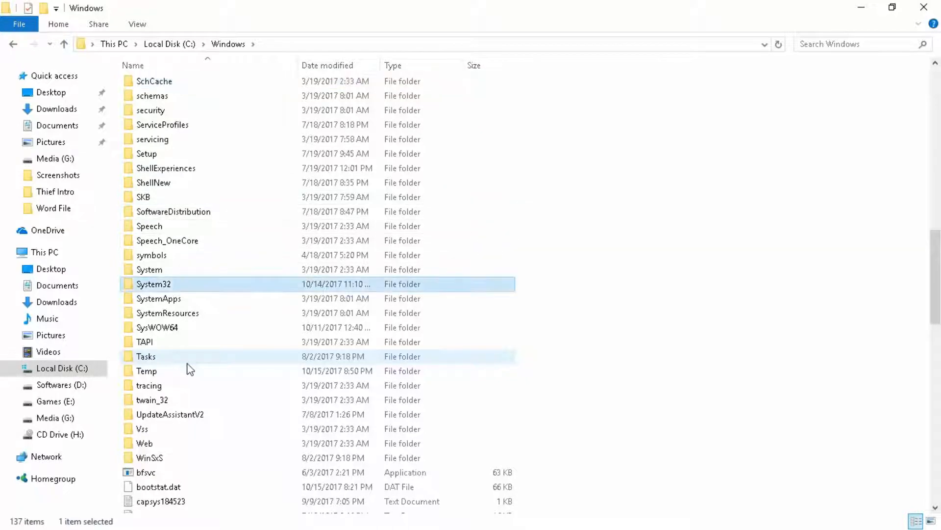
pyautogui.doubleClick(153, 284)
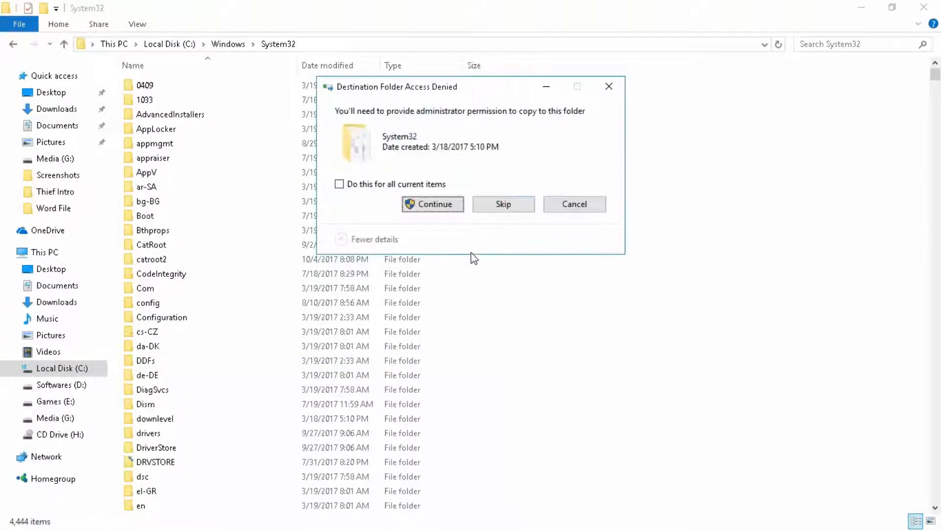
# Approve the DLL copy into System32, skip the permission-blocked file, then open SysWOW64.
pyautogui.click(431, 203)
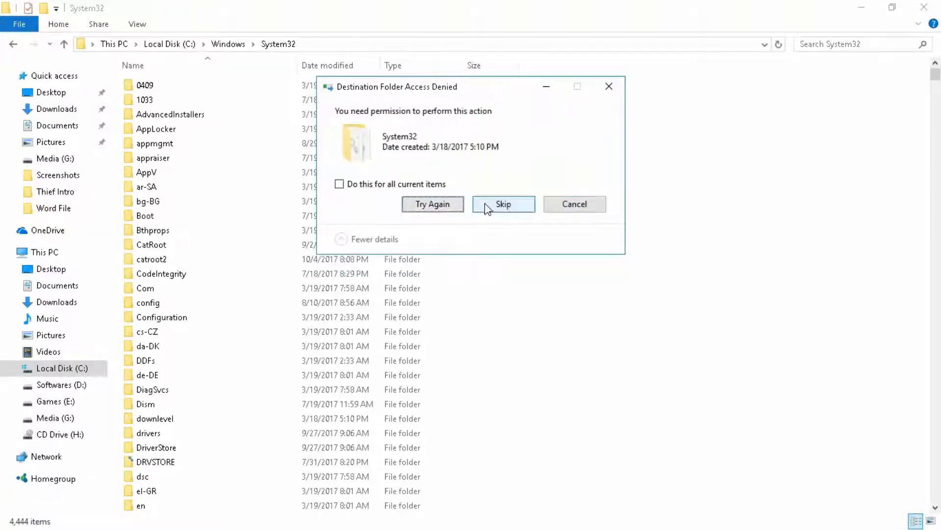
pyautogui.click(503, 204)
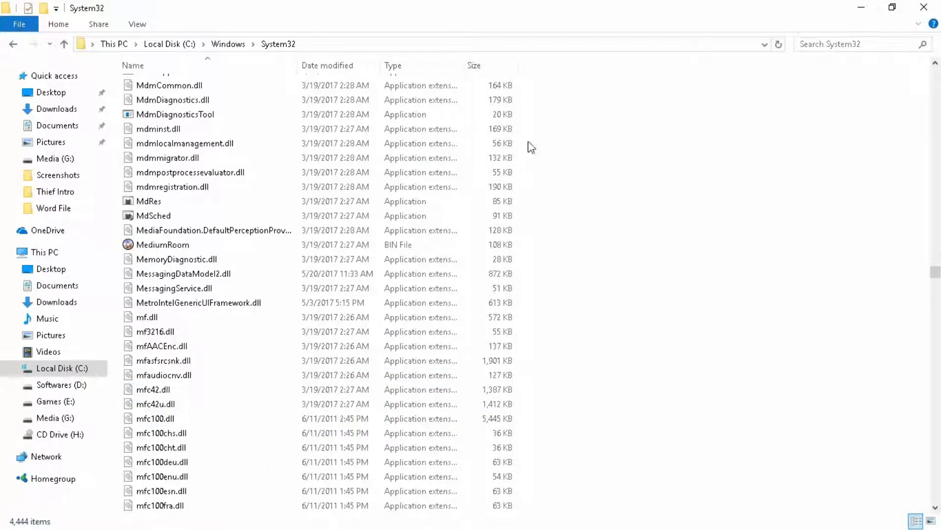
pyautogui.click(228, 44)
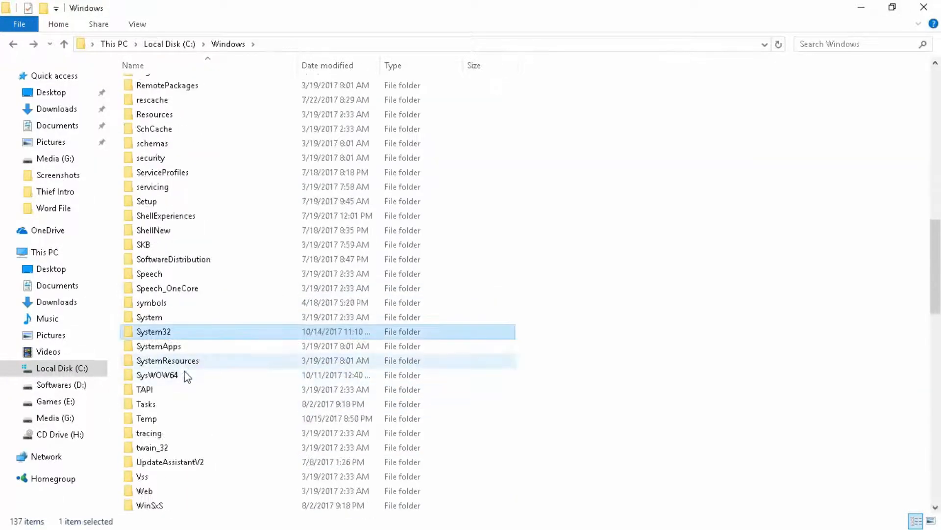
pyautogui.doubleClick(157, 375)
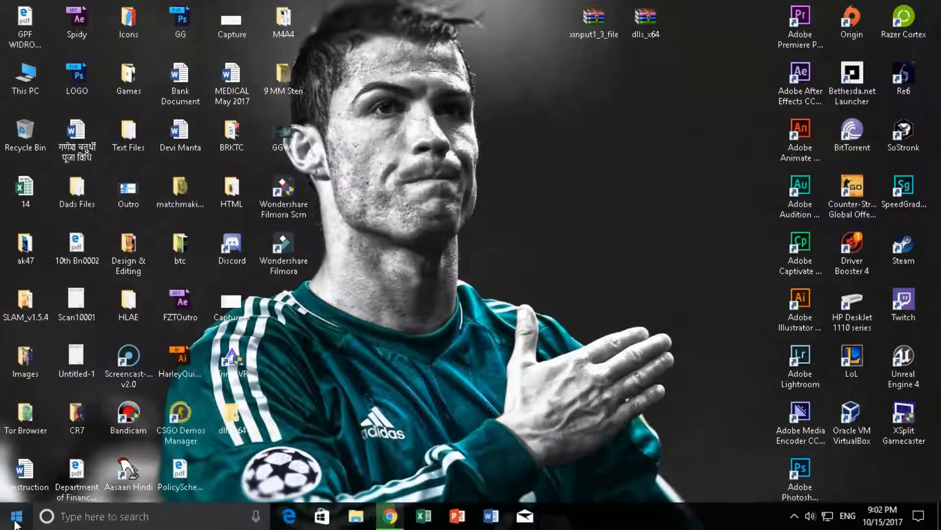
# Open Settings from Start and go to Update & security's Windows Update page.
pyautogui.click(13, 516)
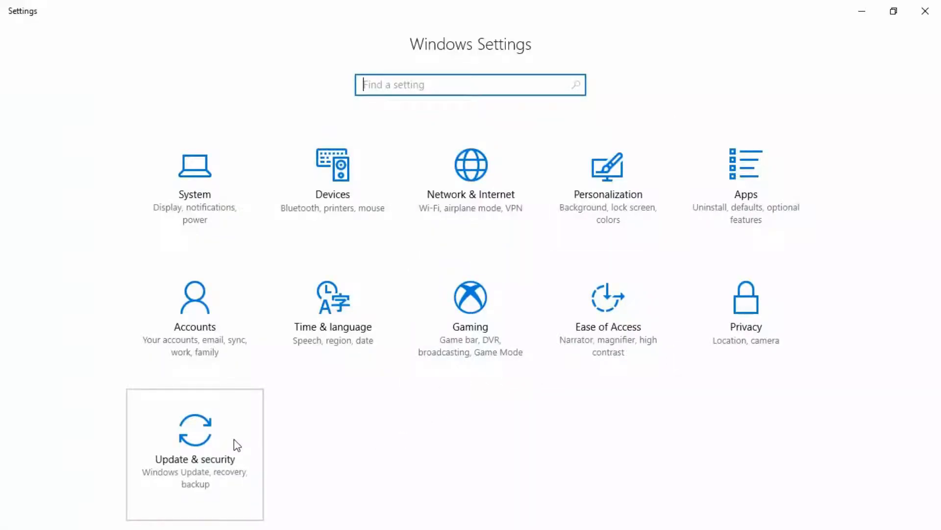
pyautogui.click(194, 444)
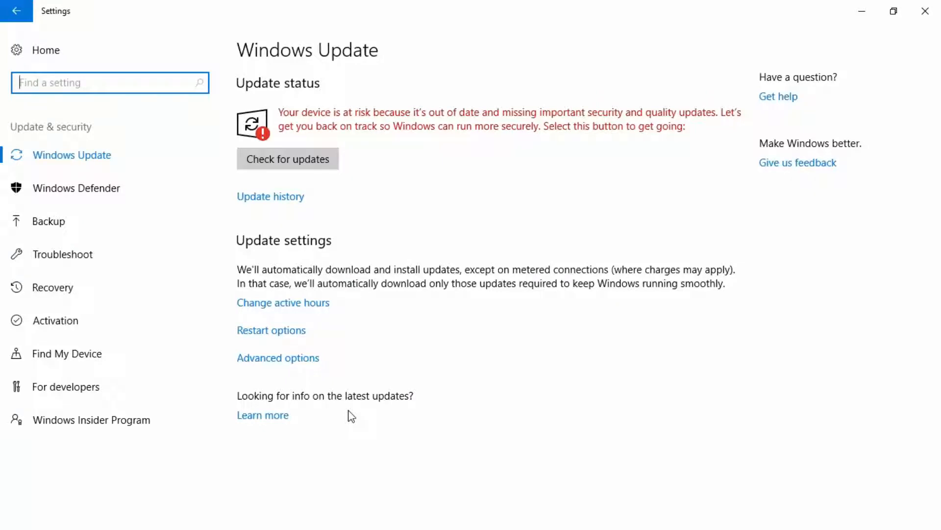
pyautogui.click(286, 158)
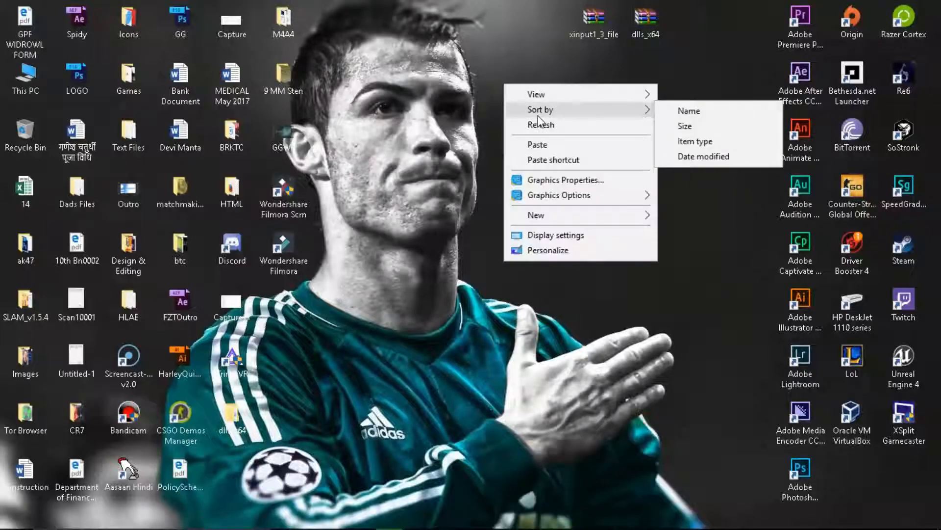
pyautogui.click(544, 132)
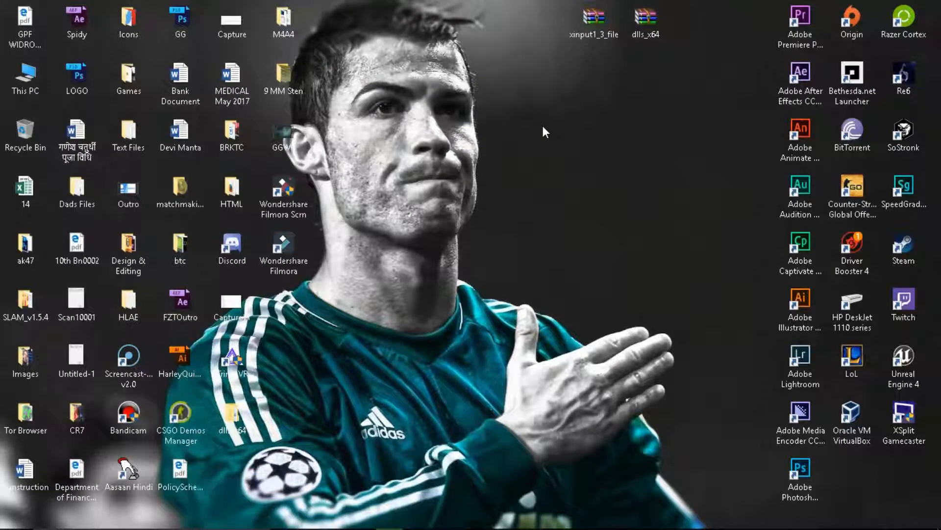